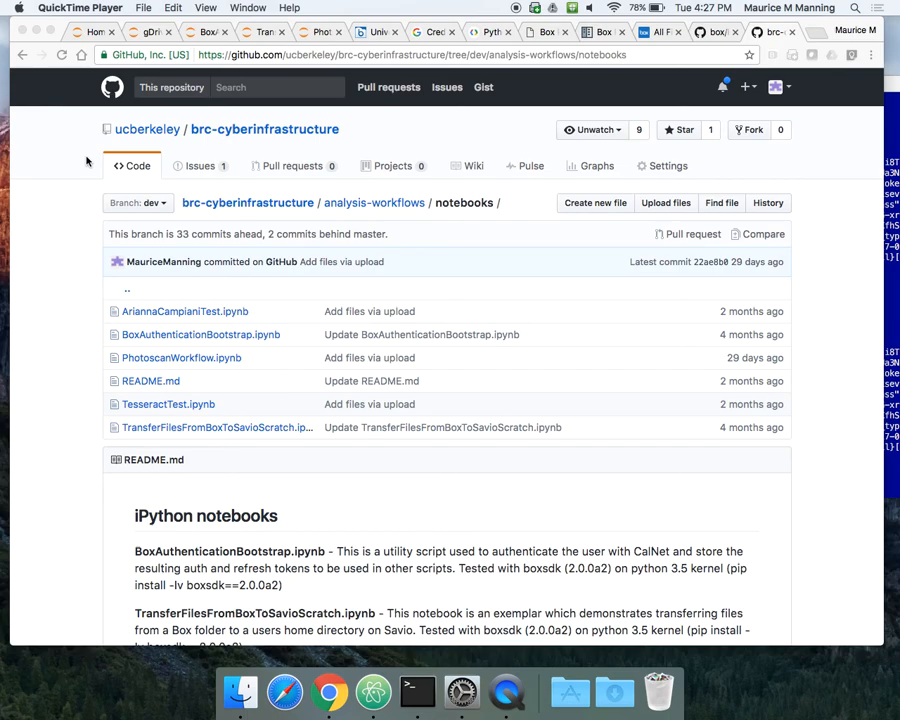
# Browse the Box SDK tutorial and Drive quickstart, then show the gDriveConnect API Credentials page.
pyautogui.click(539, 32)
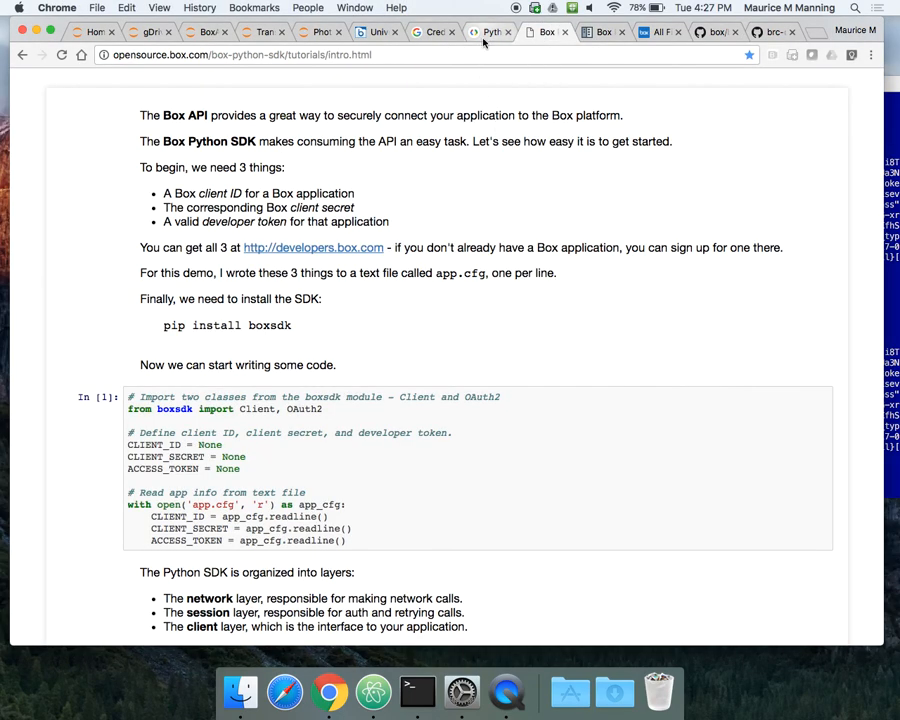
pyautogui.click(490, 32)
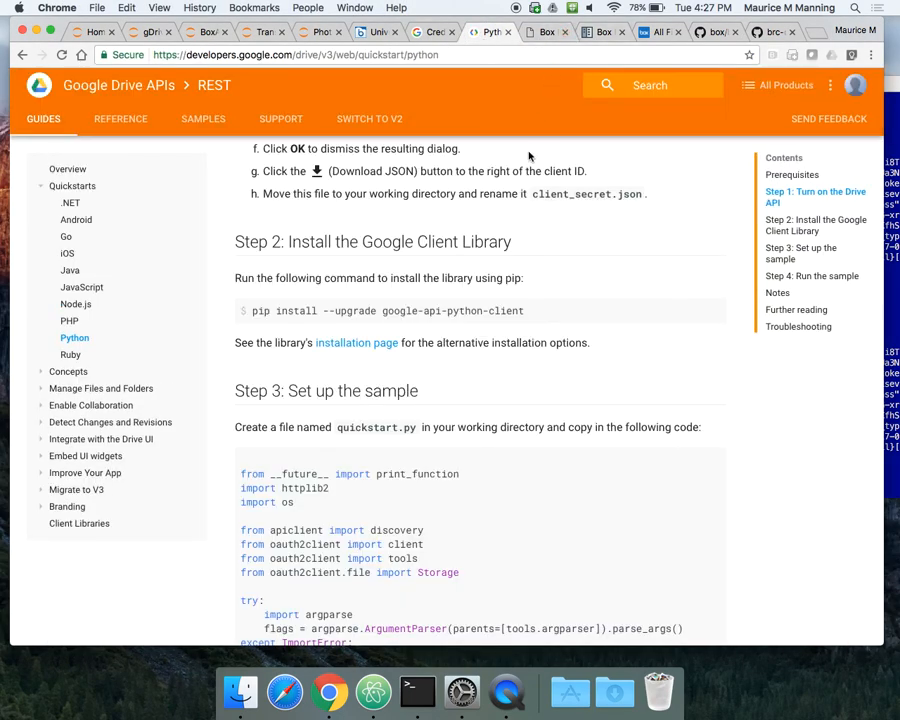
pyautogui.click(547, 31)
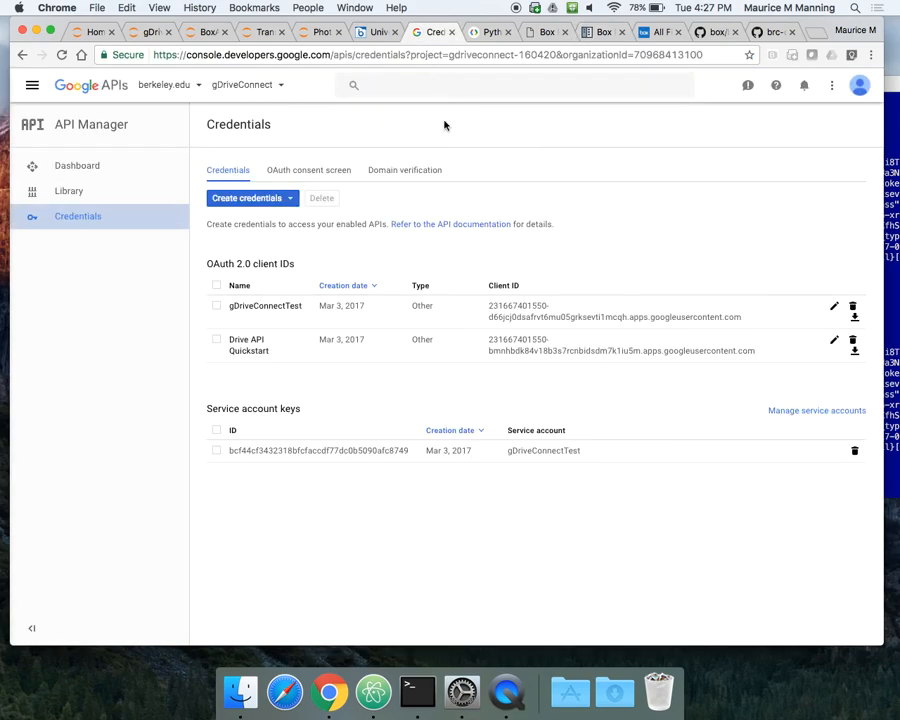
# Show the Box Developers My Applications list with ResearchITExp1 and ResearchITExp2.
pyautogui.click(377, 31)
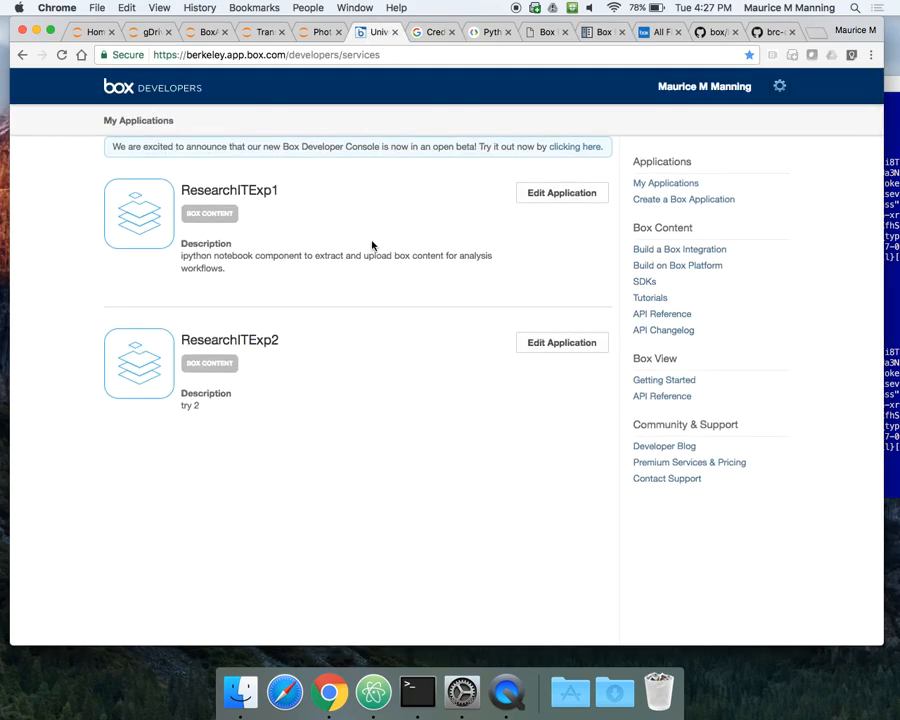
pyautogui.moveTo(445, 253)
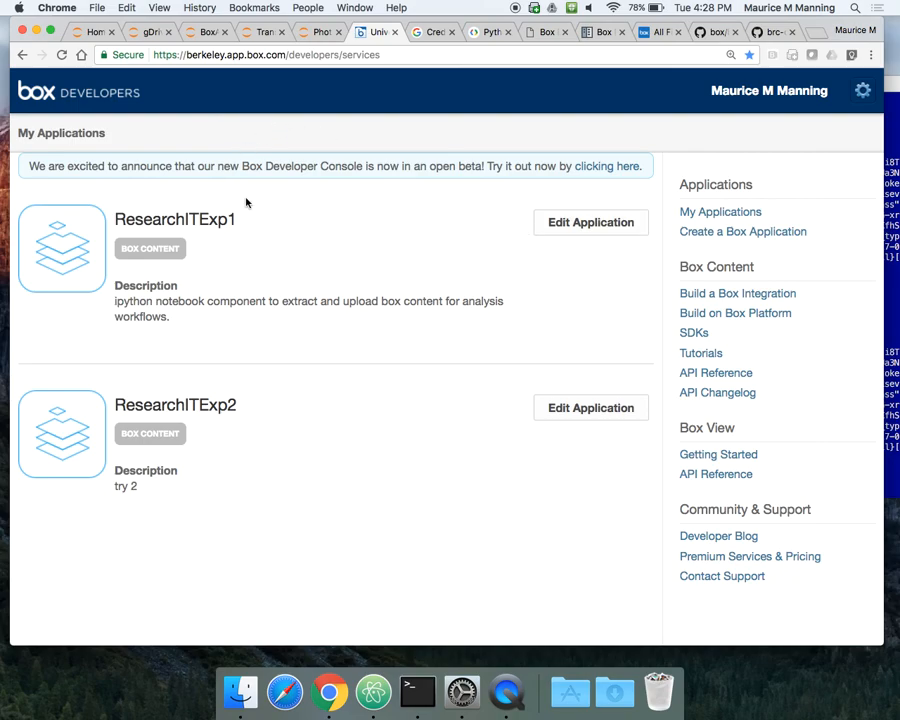
pyautogui.moveTo(360, 237)
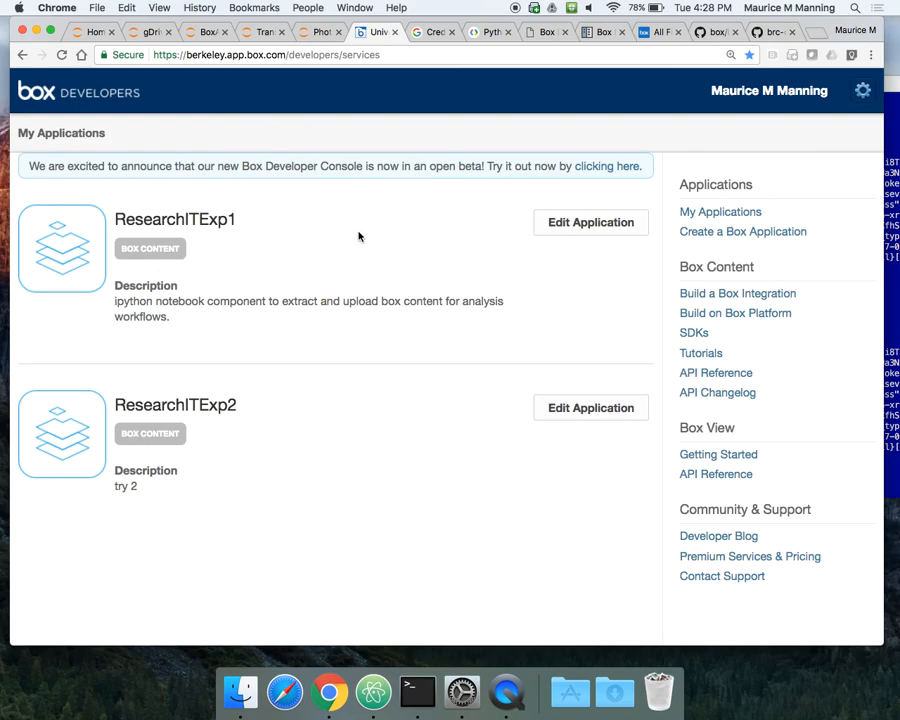
# Review ResearchITExp1's OAuth2 client_secret and redirect_uri, then bring Terminal forward.
pyautogui.click(590, 222)
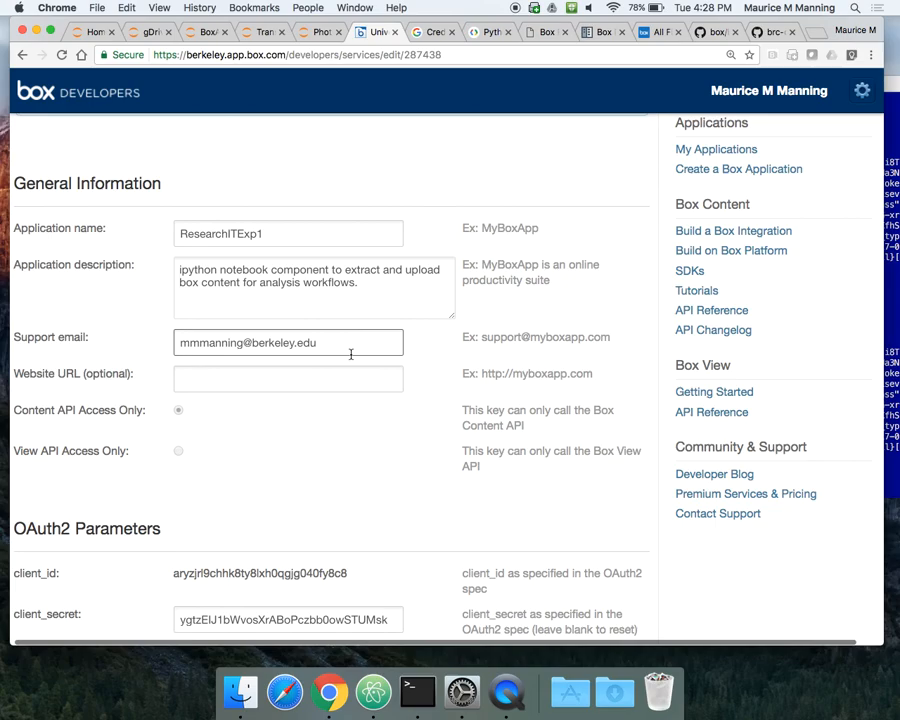
pyautogui.scroll(-3)
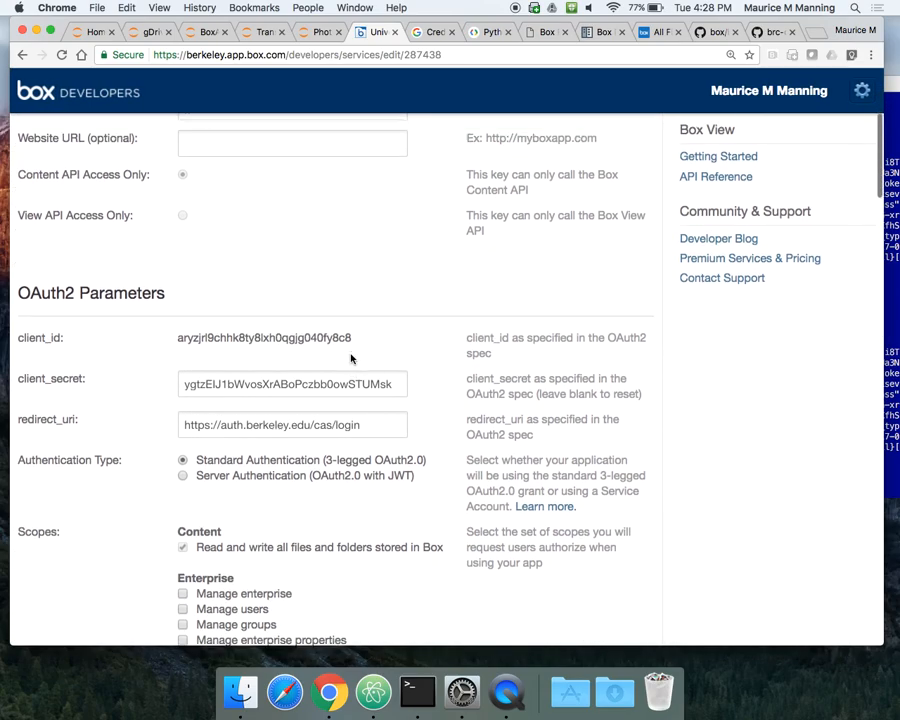
pyautogui.scroll(-3)
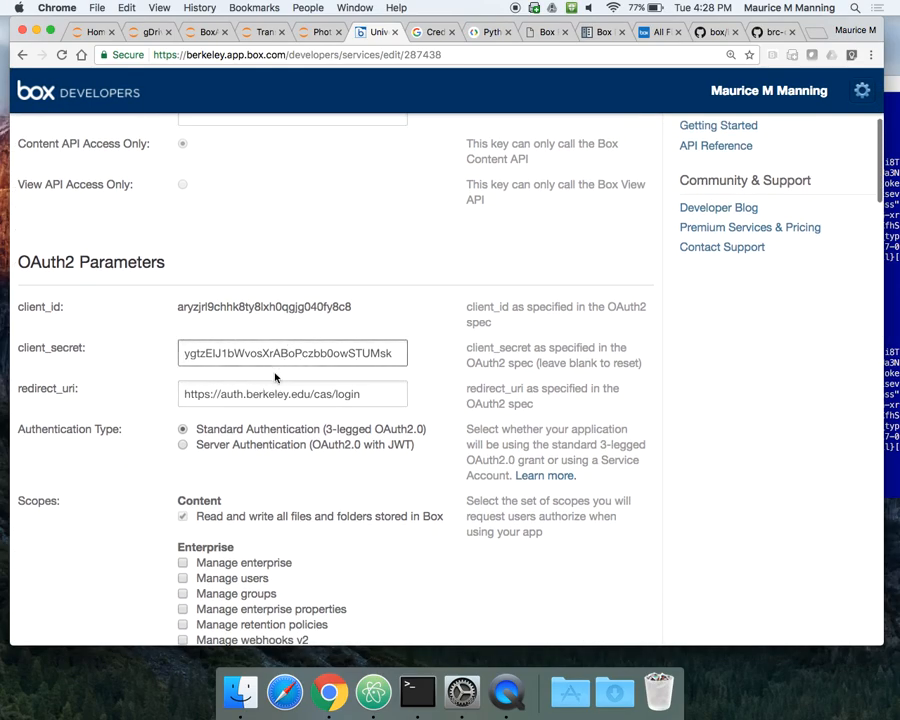
pyautogui.click(292, 393)
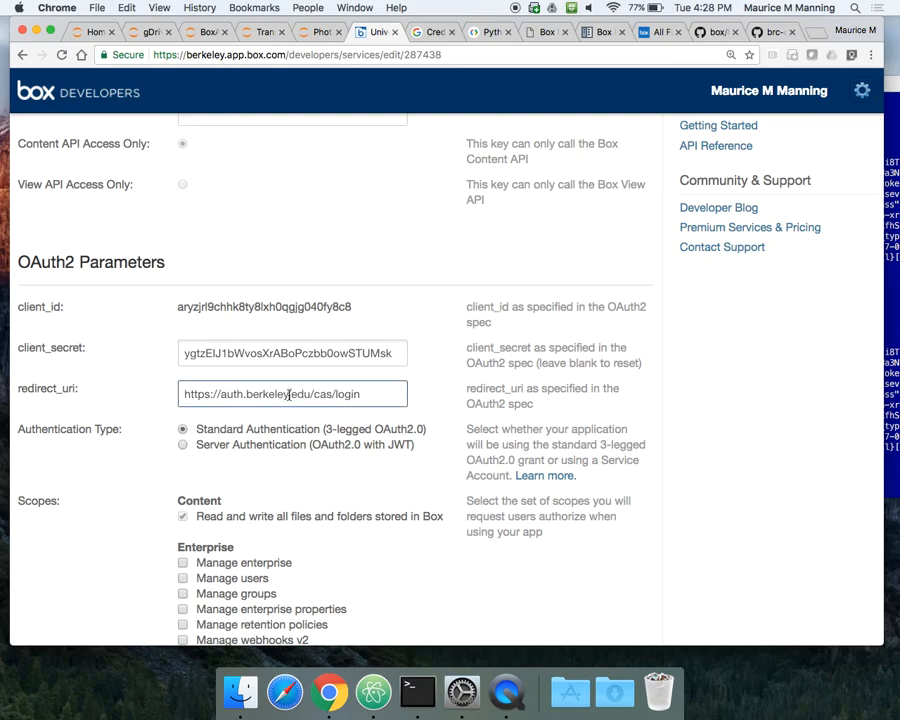
pyautogui.click(291, 393)
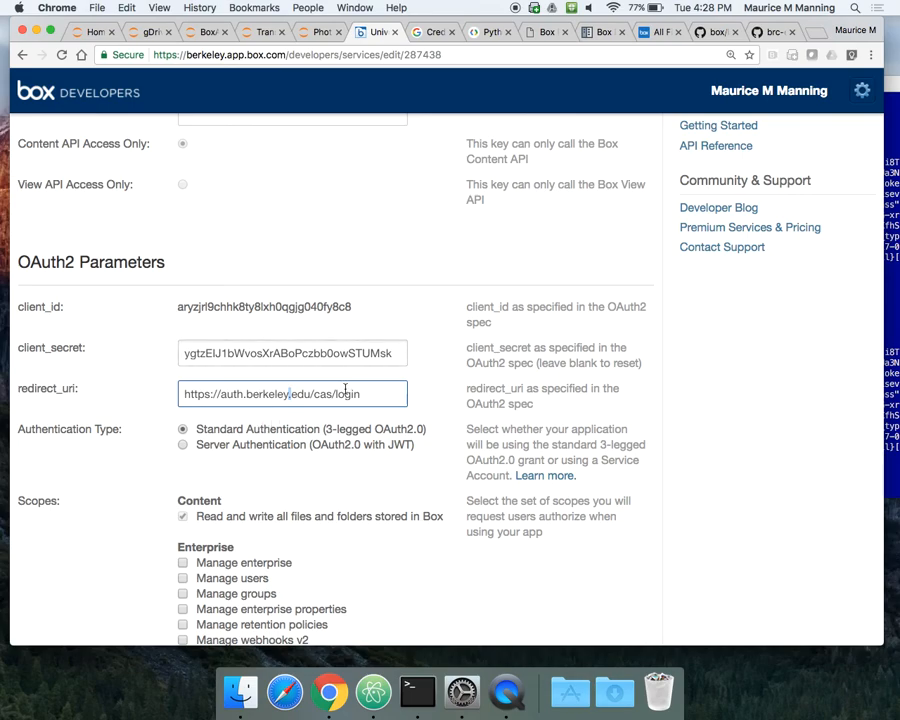
pyautogui.click(417, 691)
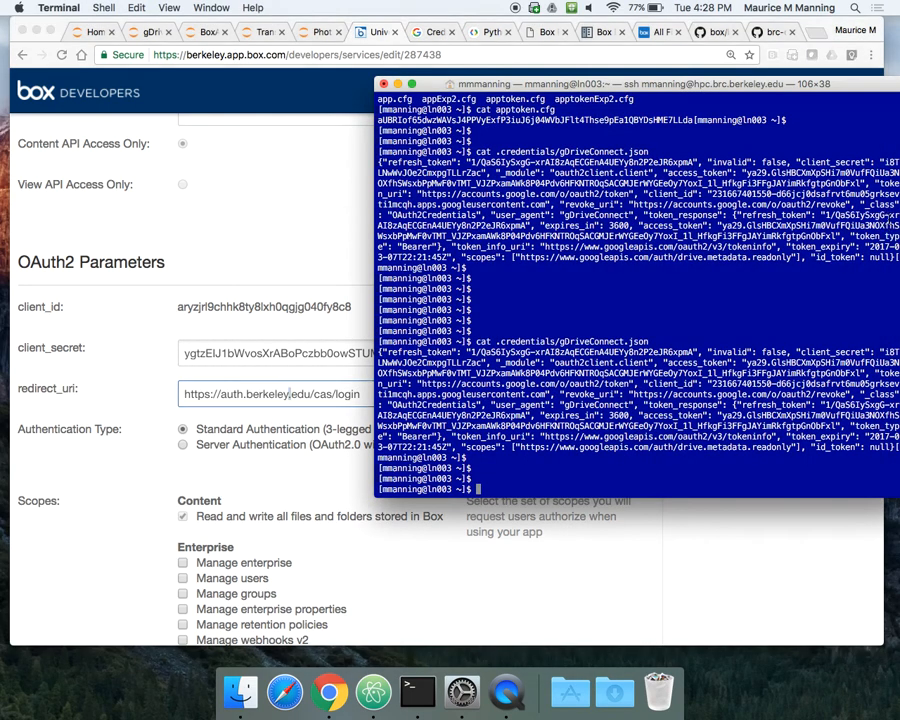
# List the stored .cfg credential files with ls *.cfg in Terminal.
pyautogui.scroll(-3)
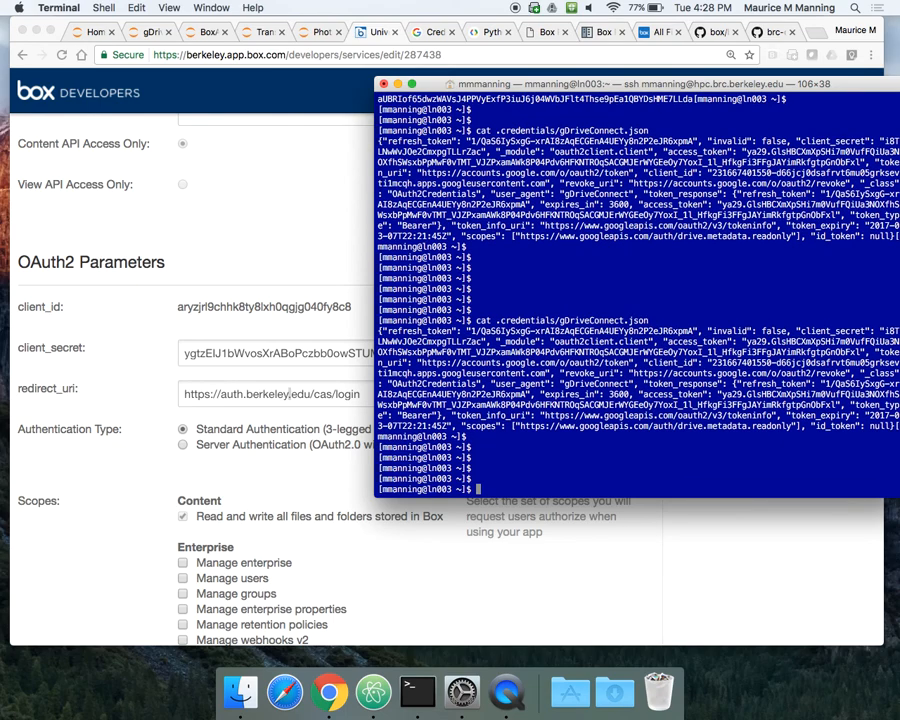
pyautogui.write('ls *.cfg')
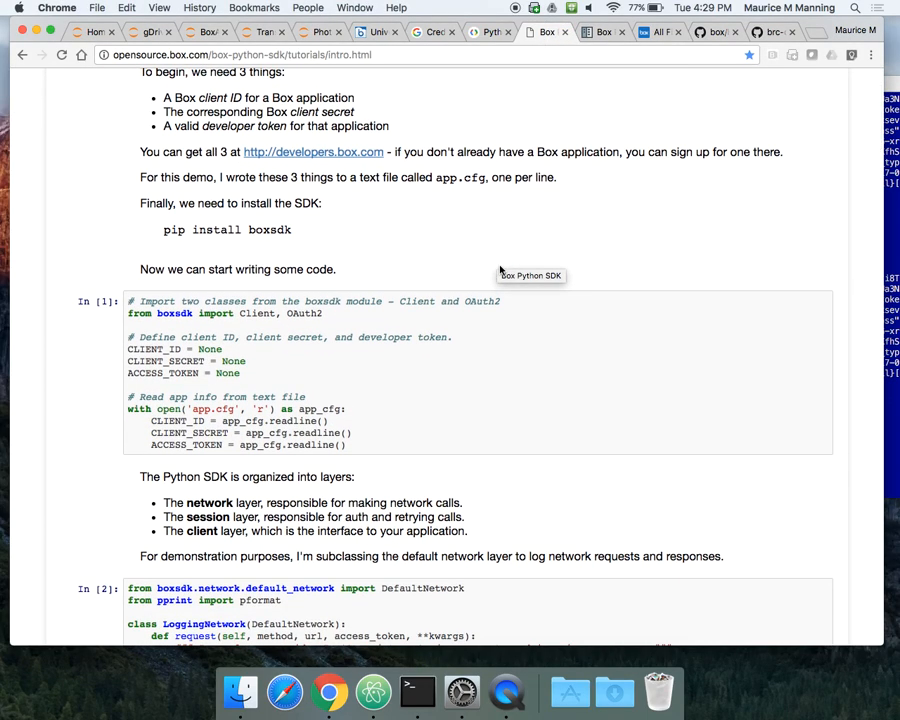
# Scroll the Box SDK tutorial to the LoggingNetwork and OAuth2 client-creation cells.
pyautogui.scroll(-3)
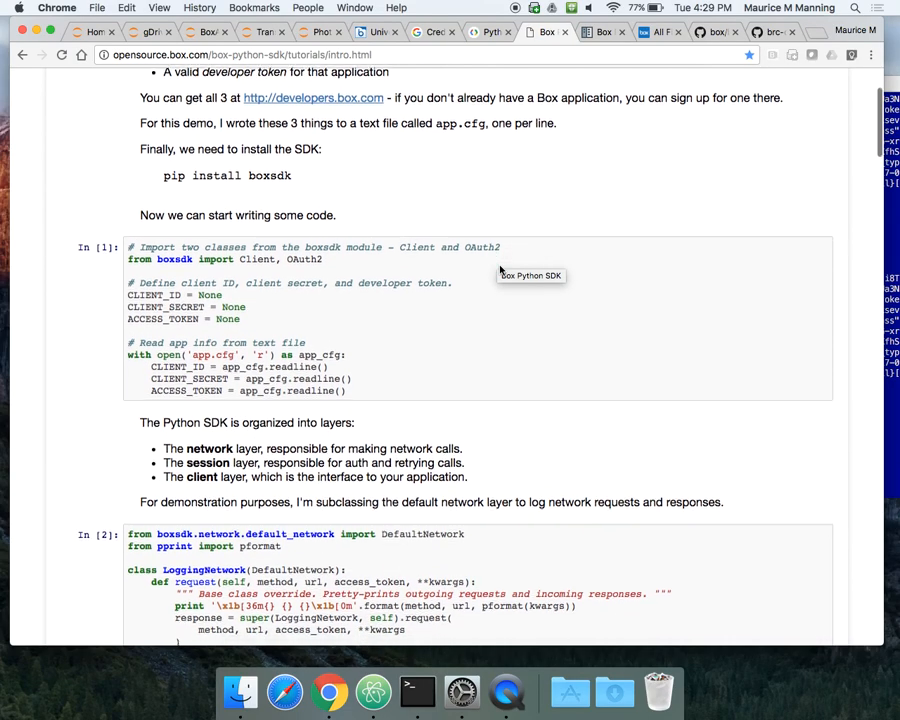
pyautogui.scroll(-3)
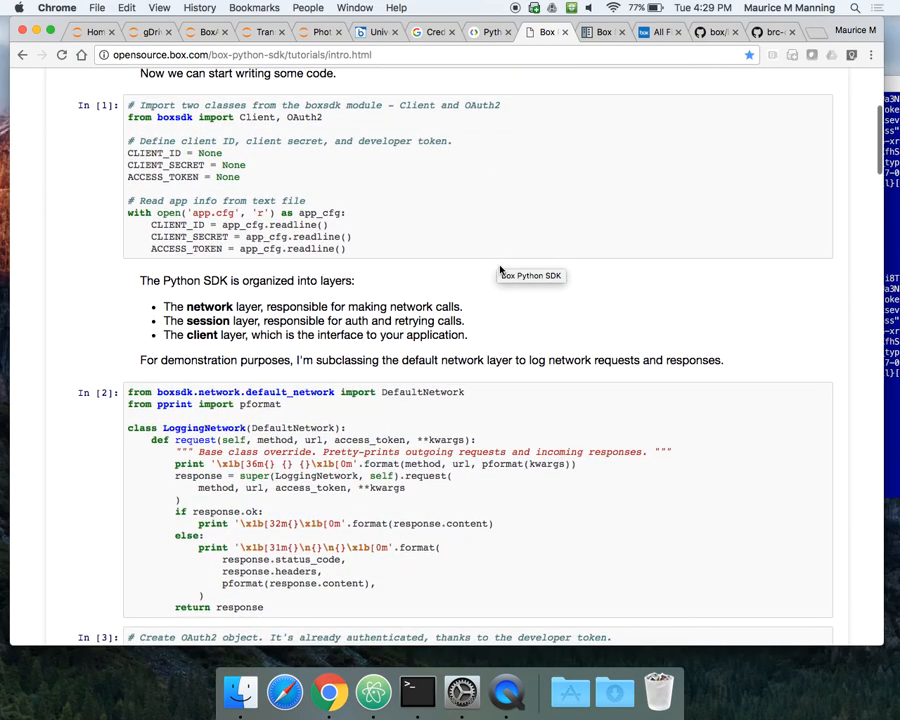
pyautogui.scroll(-3)
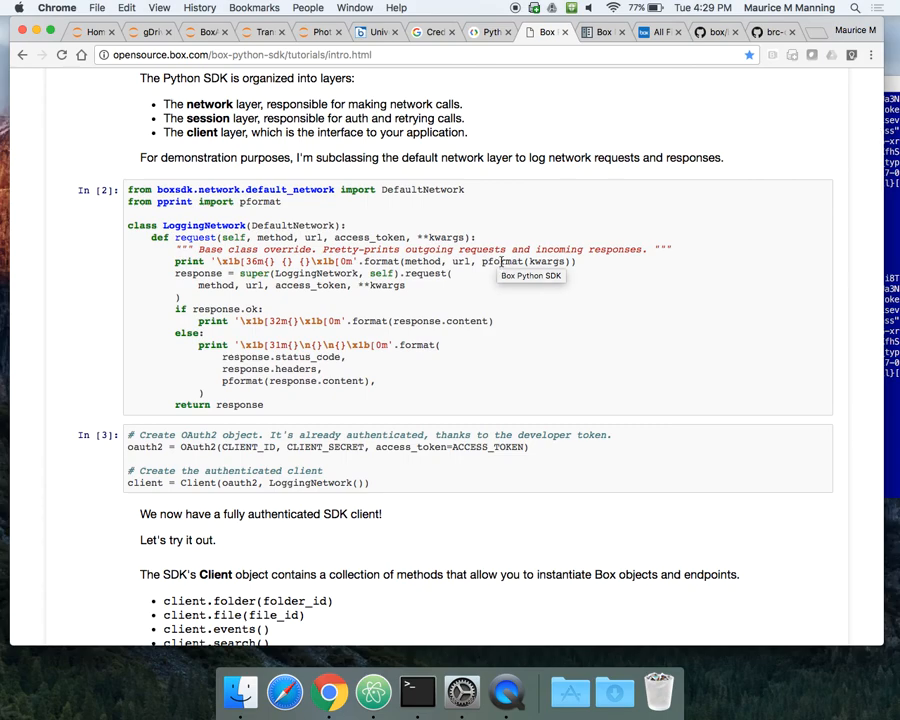
pyautogui.moveTo(500, 261)
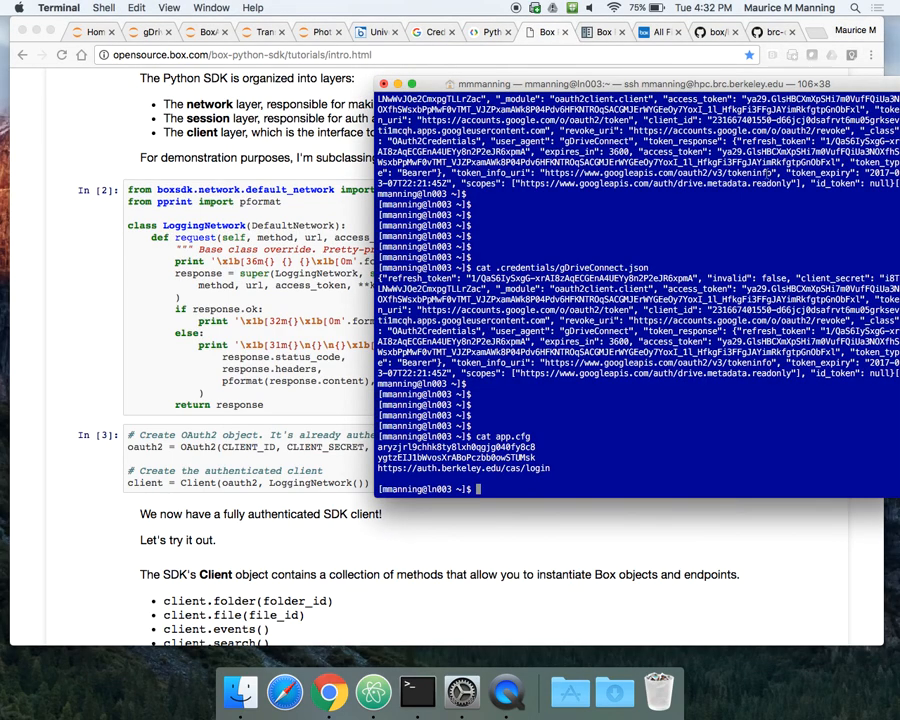
# Print app.cfg's contents with cat app.cfg in Terminal.
pyautogui.write('cat app.cfg')
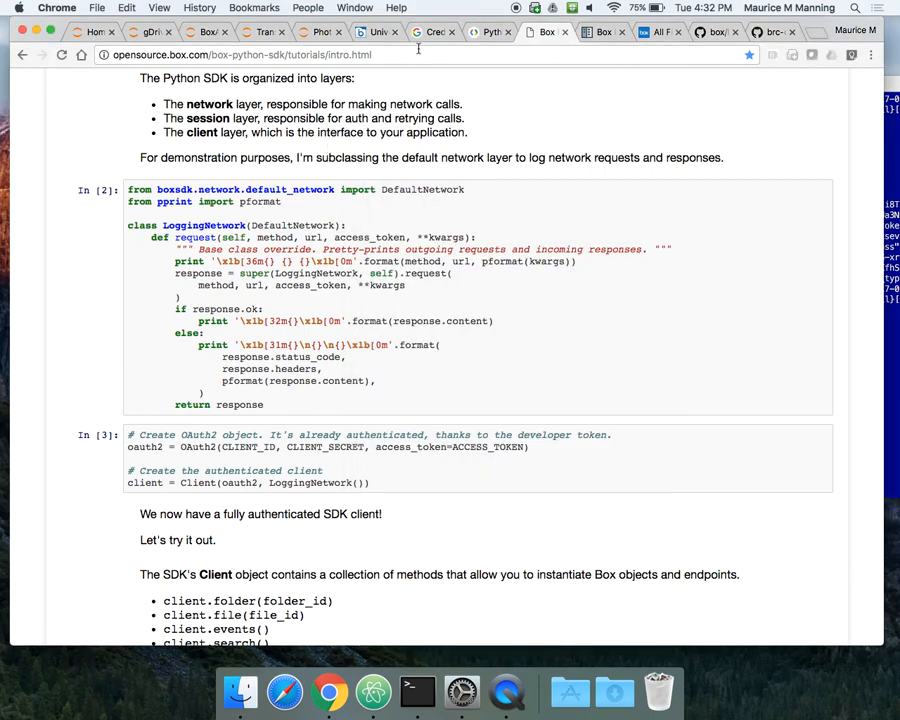
pyautogui.moveTo(432, 31)
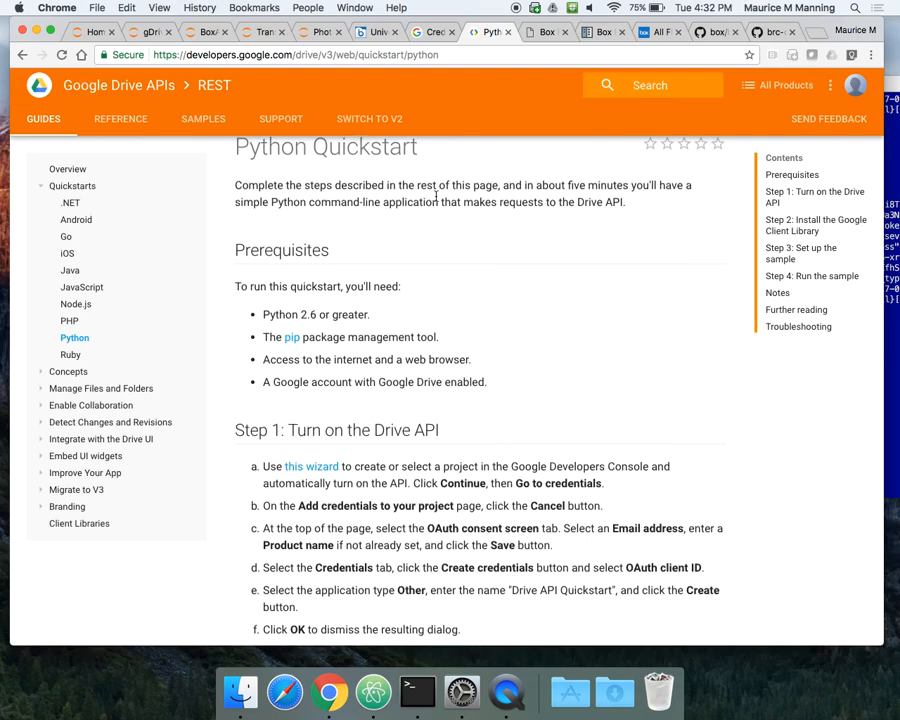
# Scroll through the Google Drive Python Quickstart page.
pyautogui.scroll(-3)
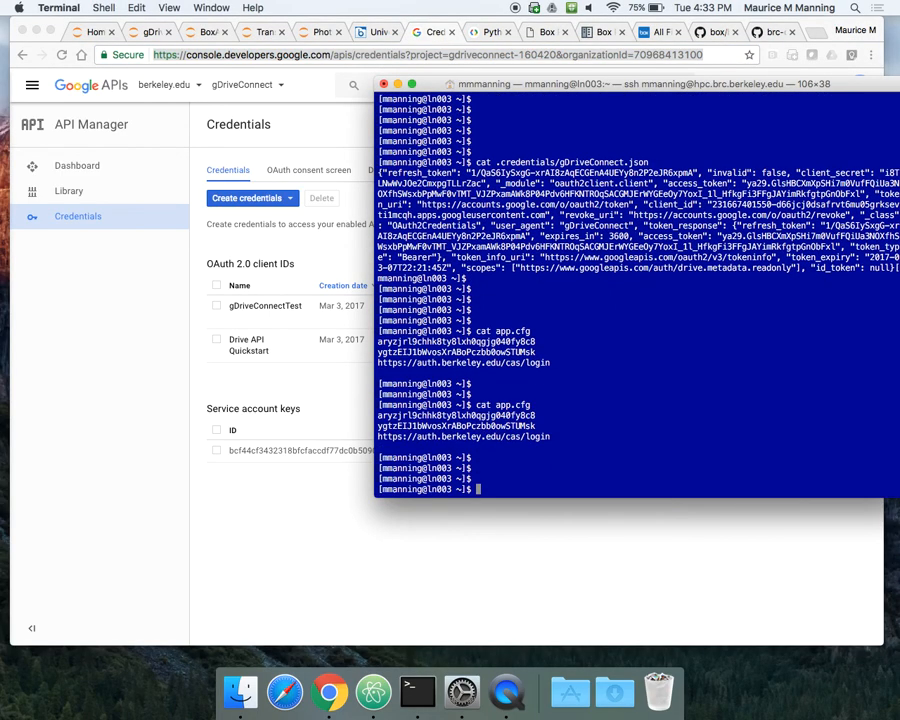
# Print the stored Drive credentials with cat .credentials/gDriveConnect.json.
pyautogui.write('cat .credentials/gDriveConnect.json')
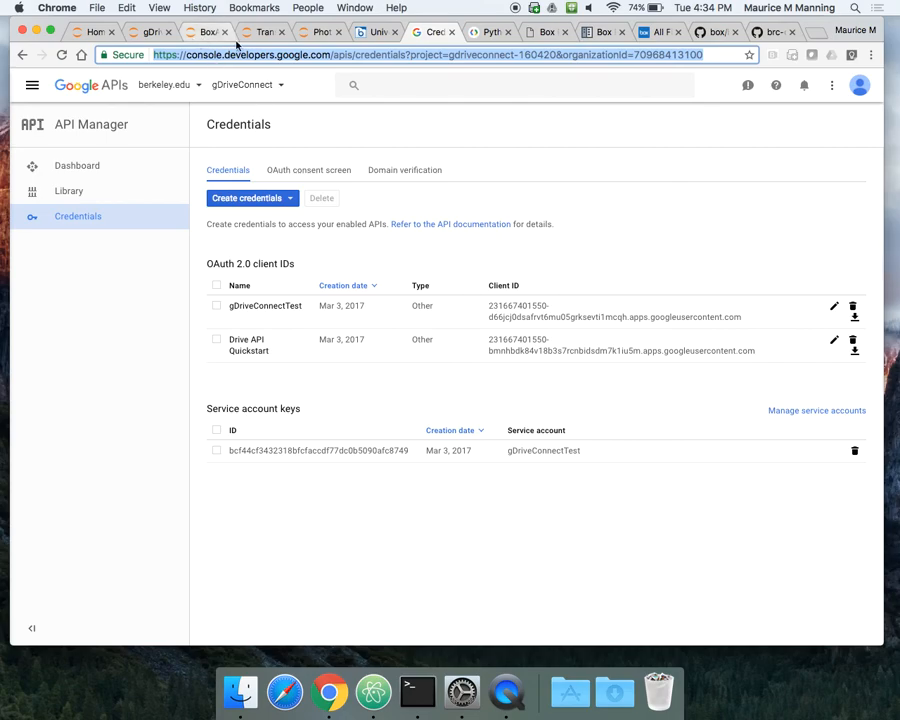
pyautogui.click(262, 31)
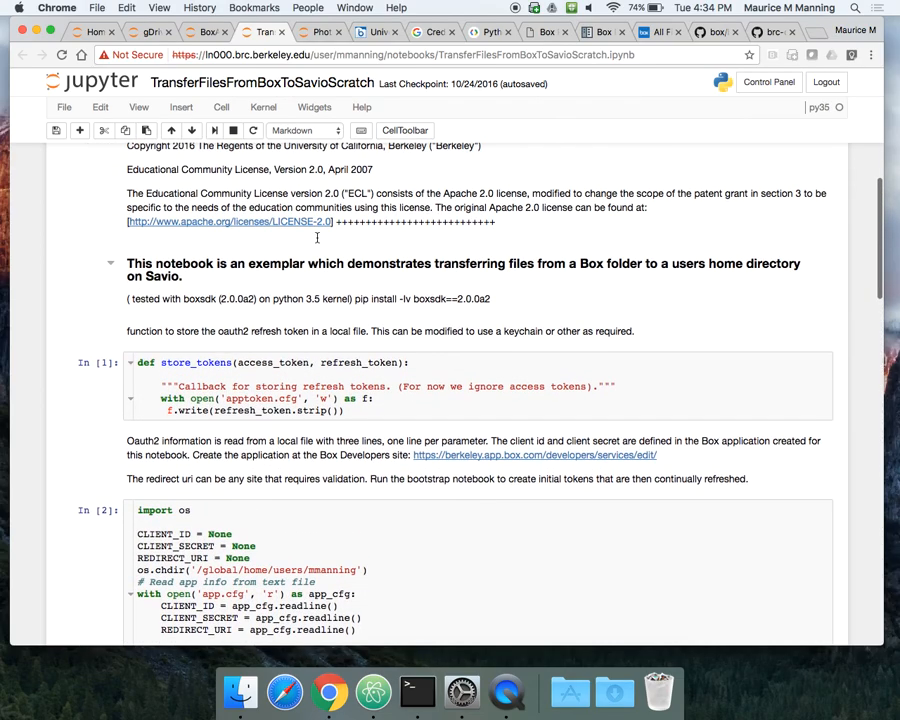
pyautogui.click(773, 31)
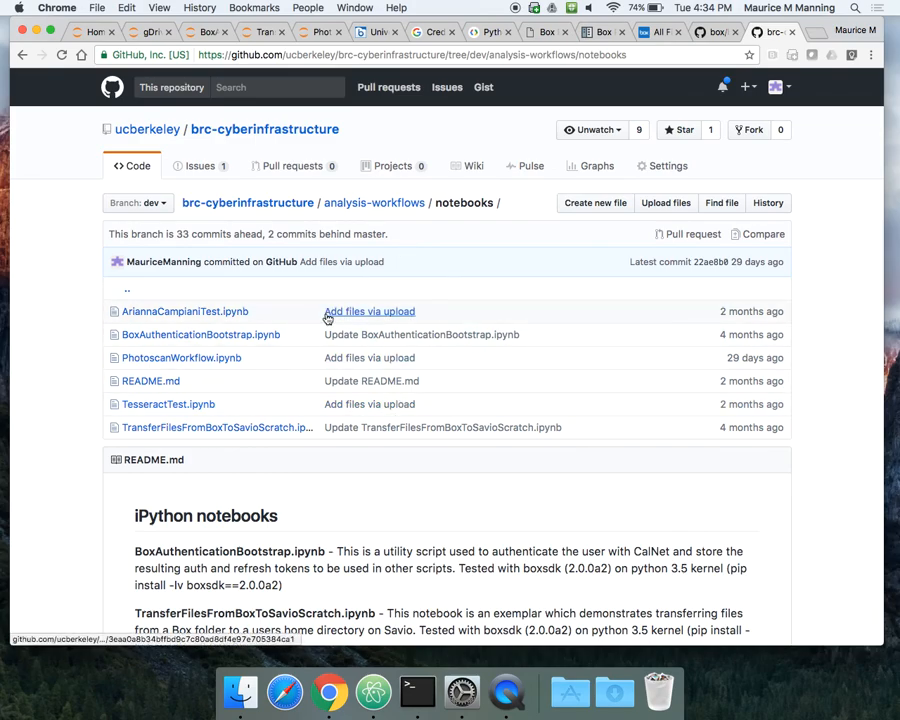
pyautogui.moveTo(369, 311)
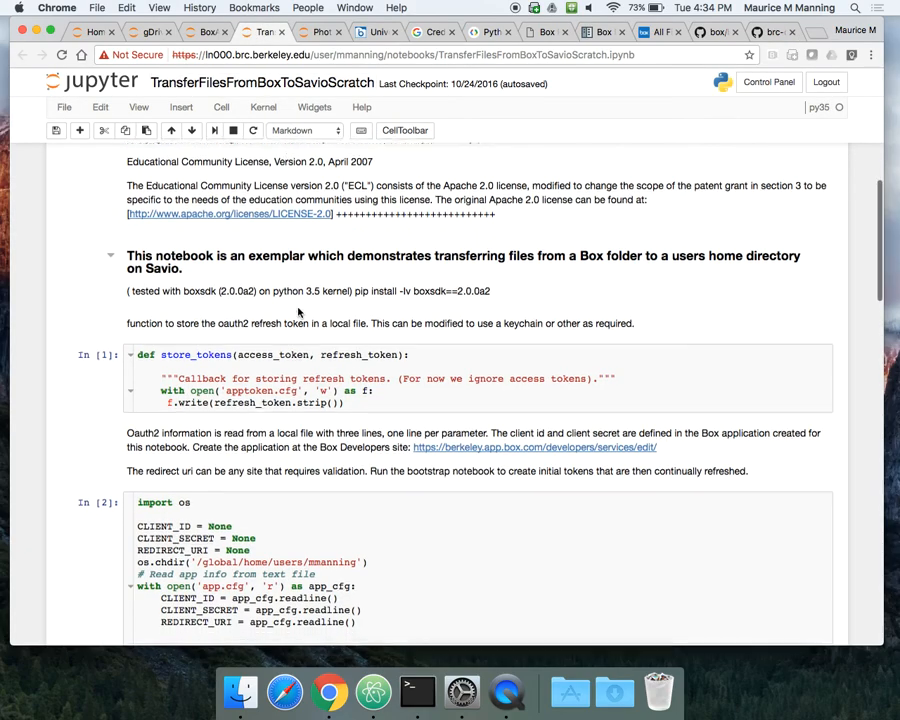
pyautogui.scroll(-3)
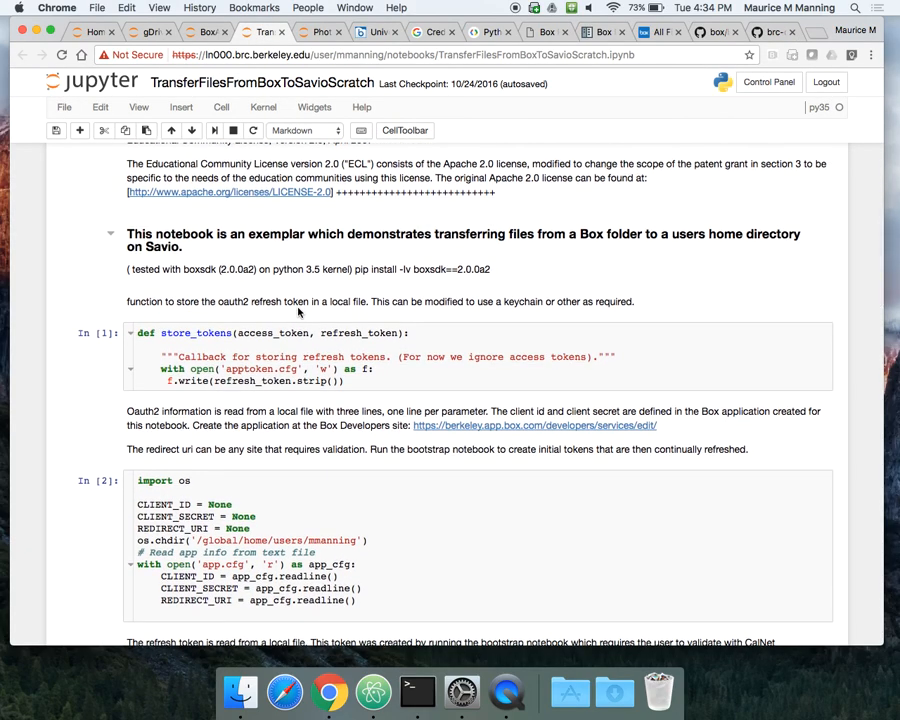
pyautogui.scroll(-3)
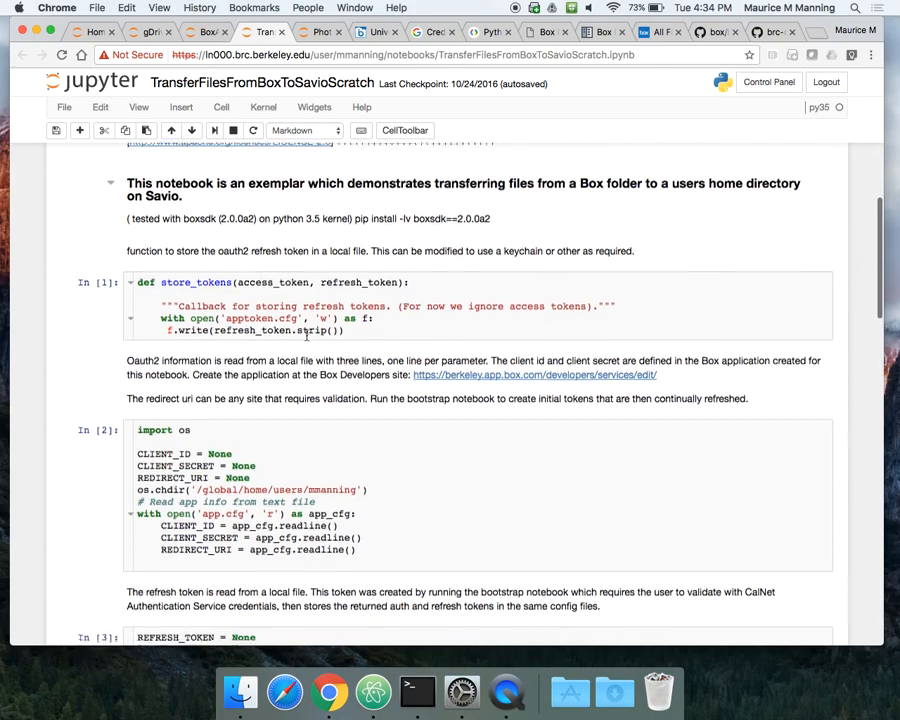
pyautogui.scroll(-3)
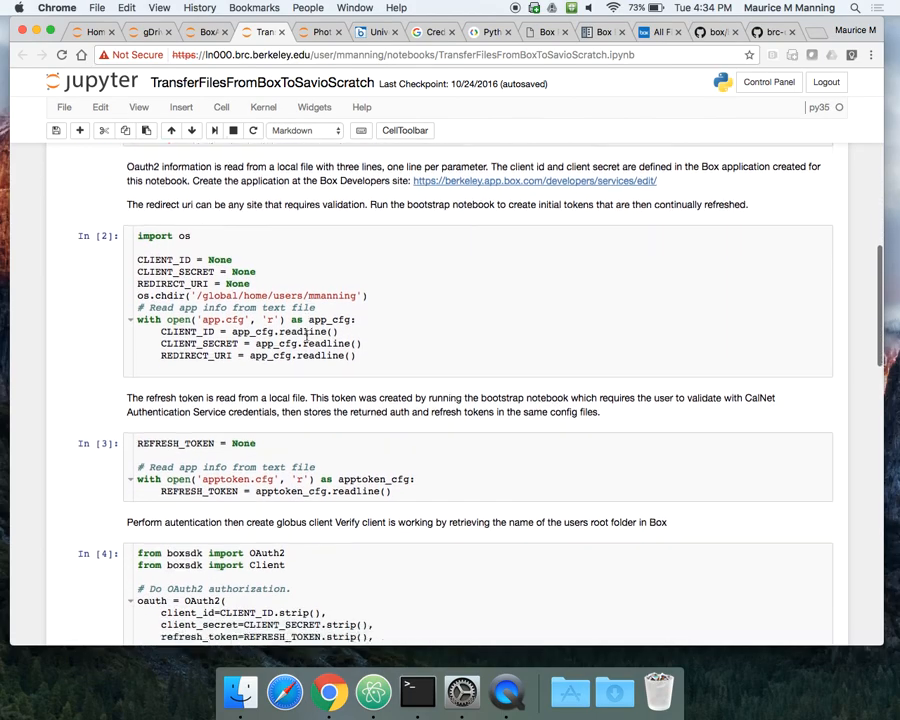
pyautogui.scroll(-3)
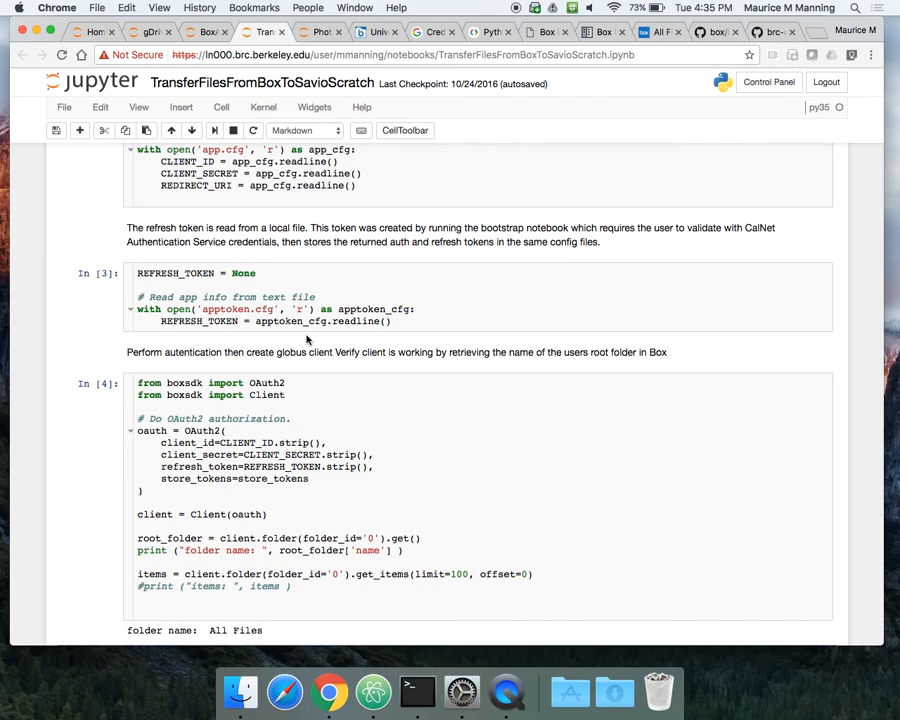
pyautogui.scroll(-3)
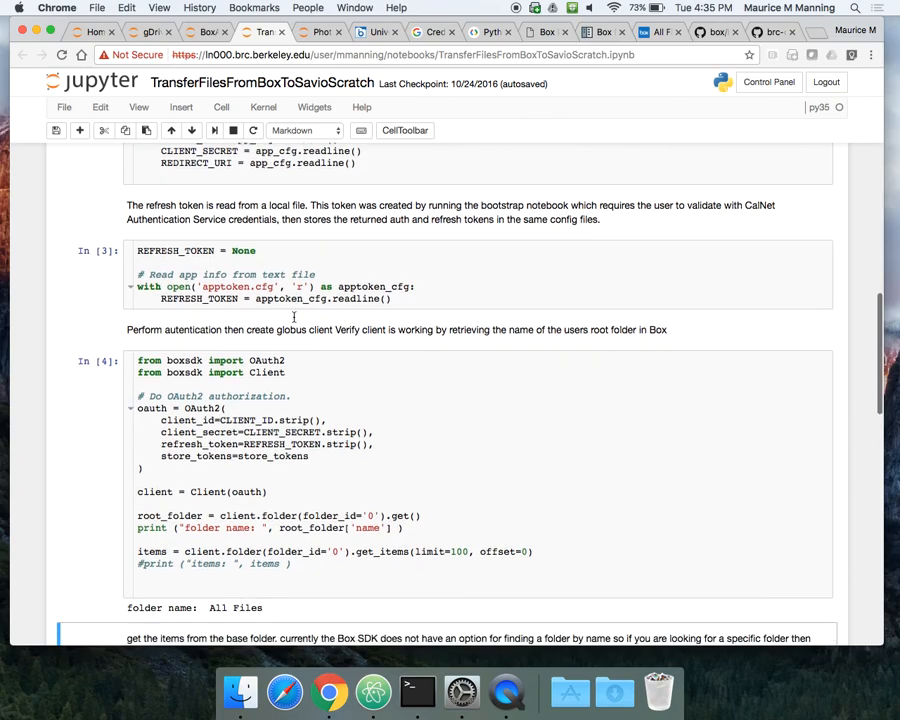
pyautogui.scroll(3)
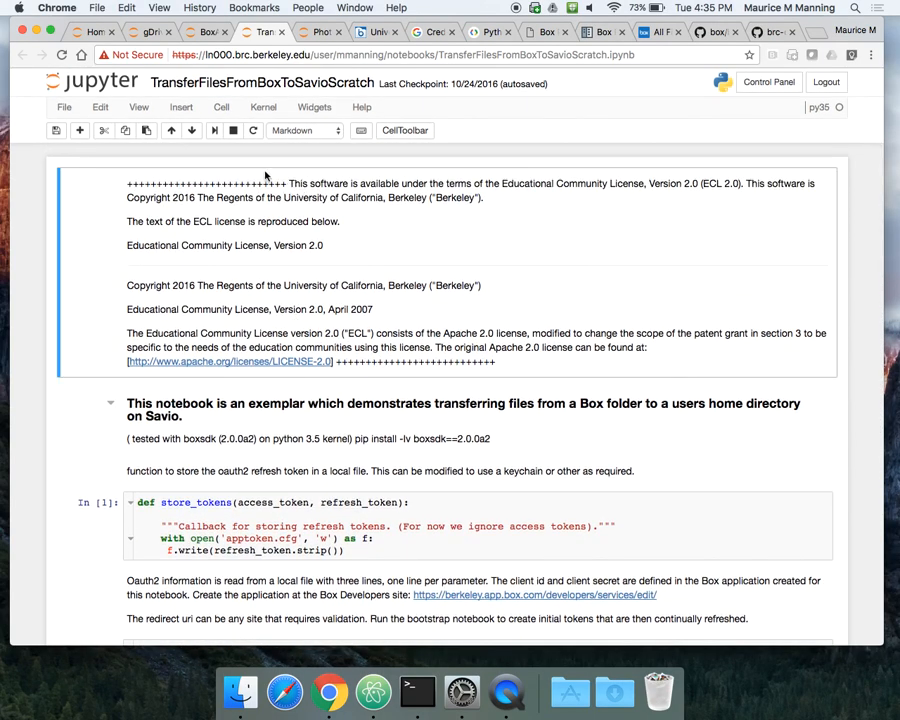
# Re-run the app.cfg, refresh-token and OAuth2 cells, confirming root folder All Files.
pyautogui.click(213, 130)
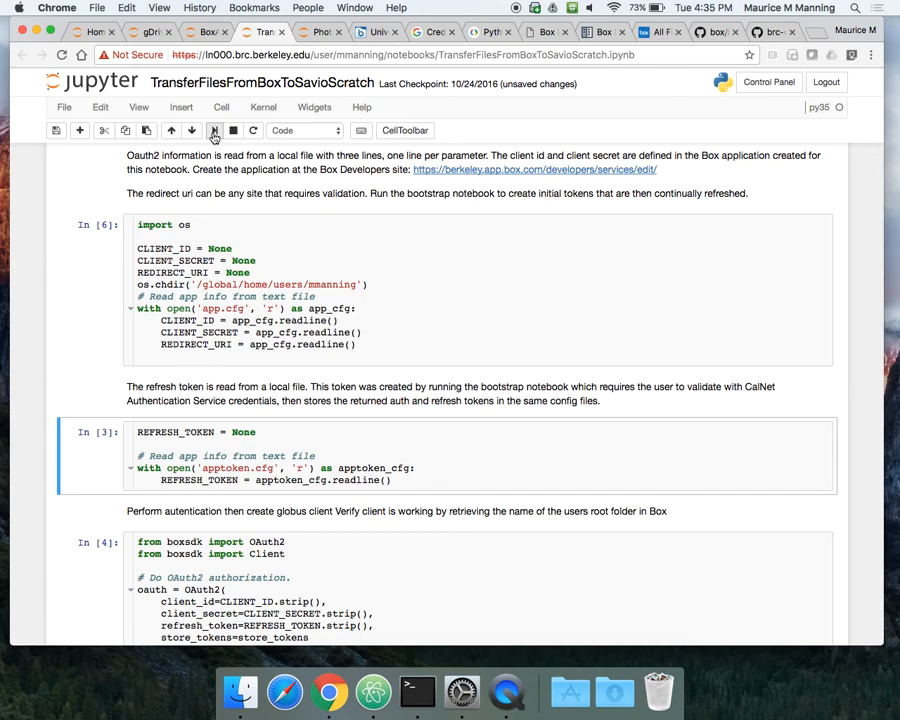
pyautogui.click(213, 130)
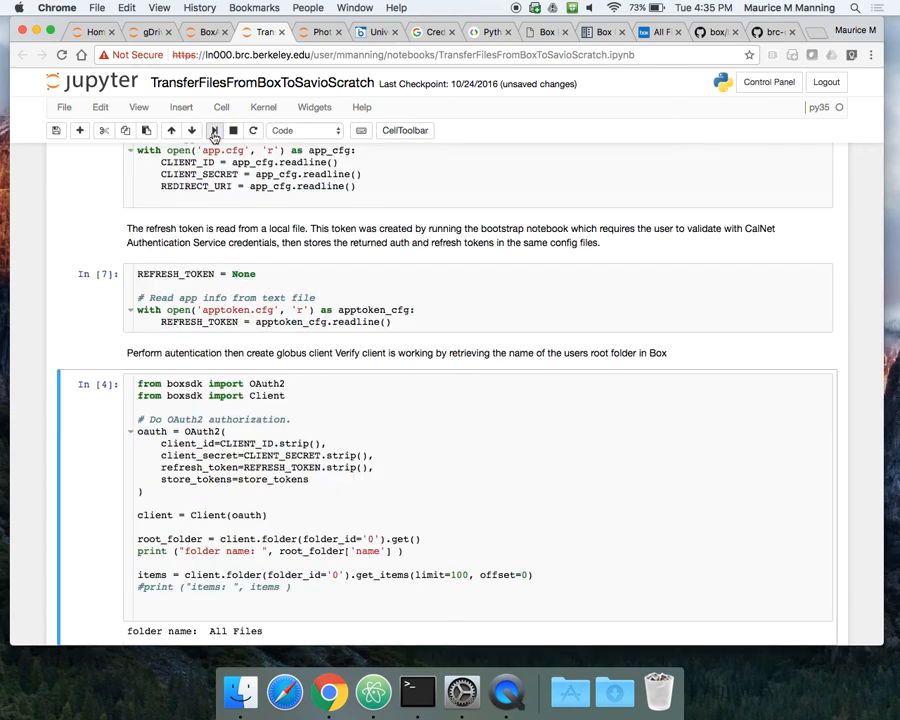
pyautogui.scroll(-3)
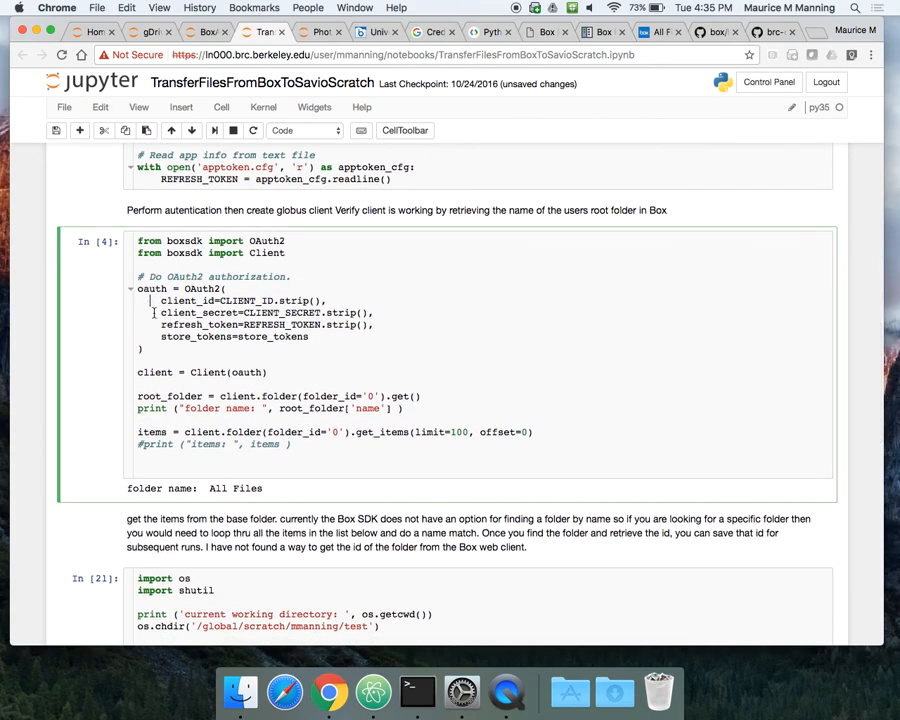
pyautogui.scroll(-3)
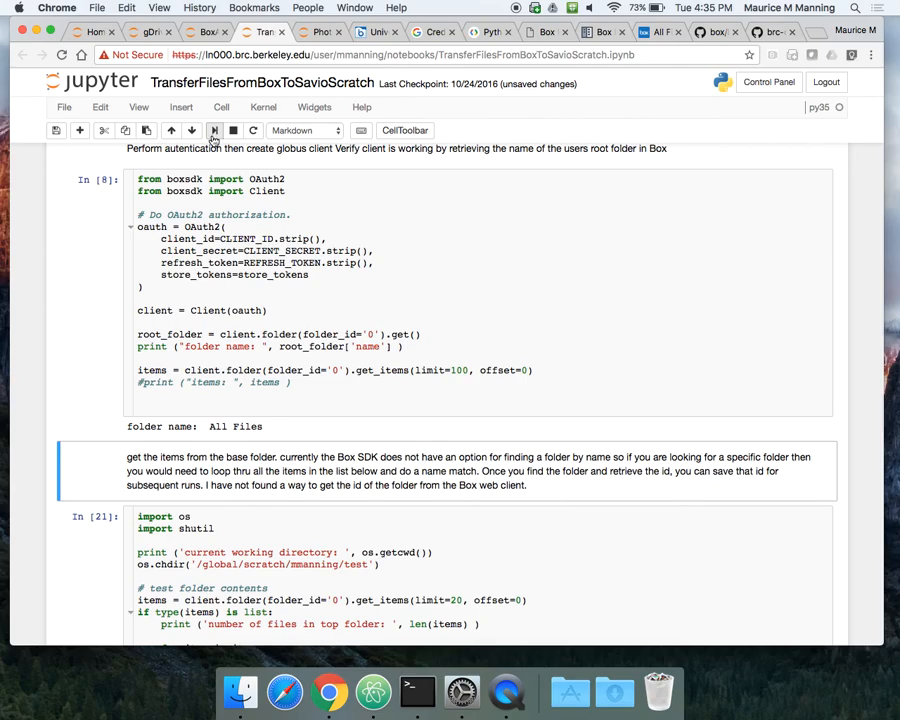
pyautogui.scroll(-3)
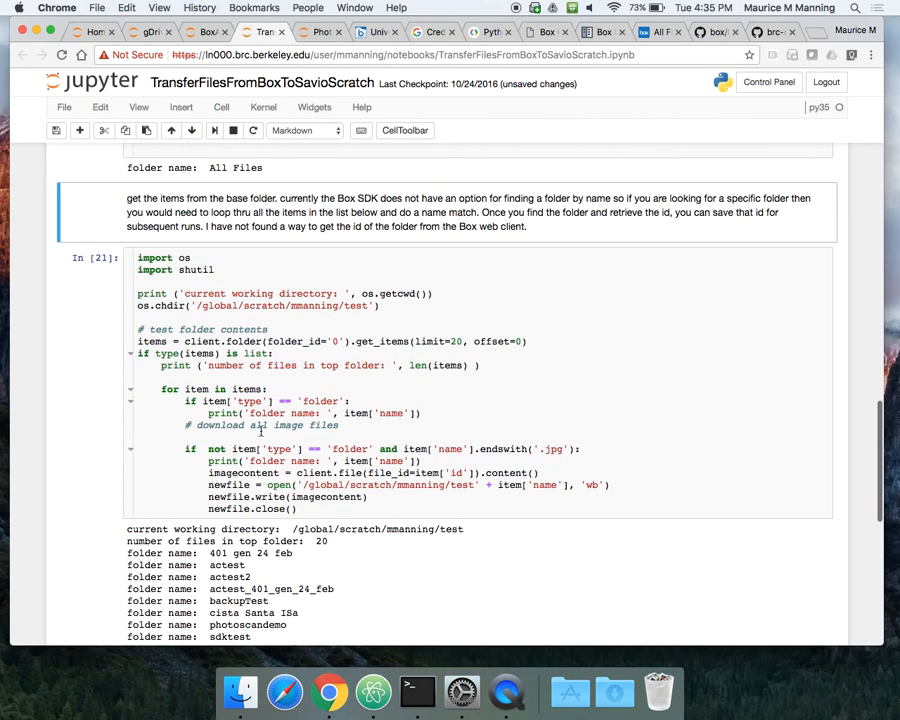
# Re-run the Box folder-listing cell, printing twenty top folders and the home working directory.
pyautogui.scroll(-3)
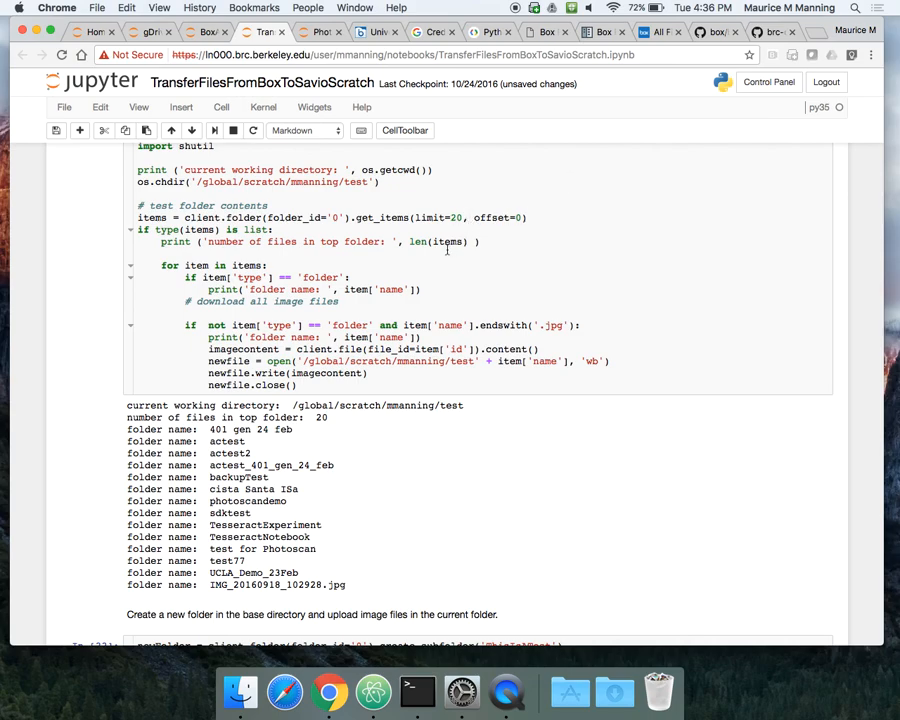
pyautogui.click(335, 218)
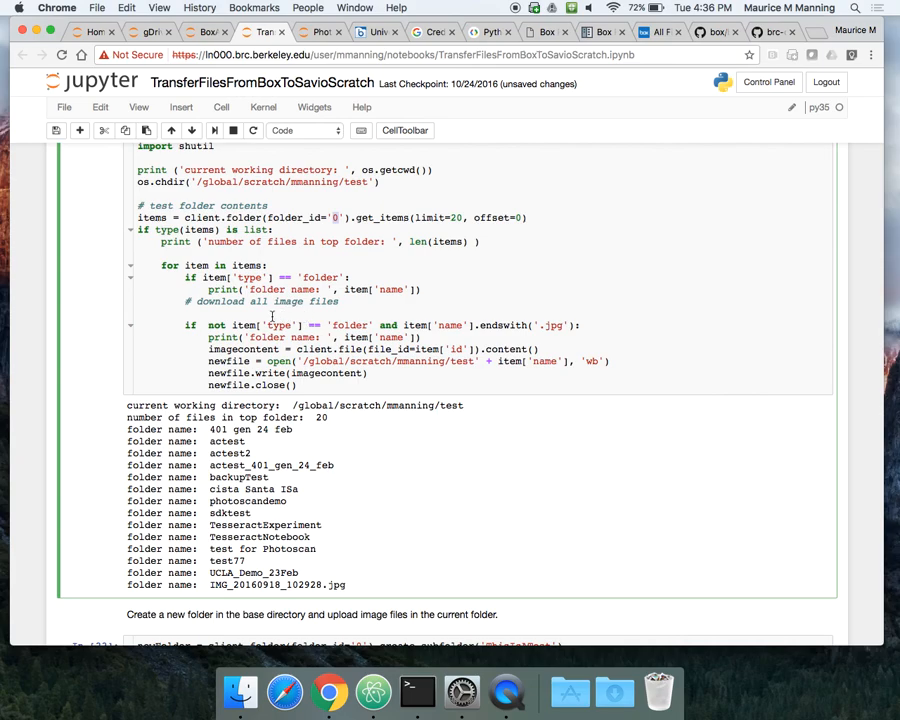
pyautogui.scroll(-3)
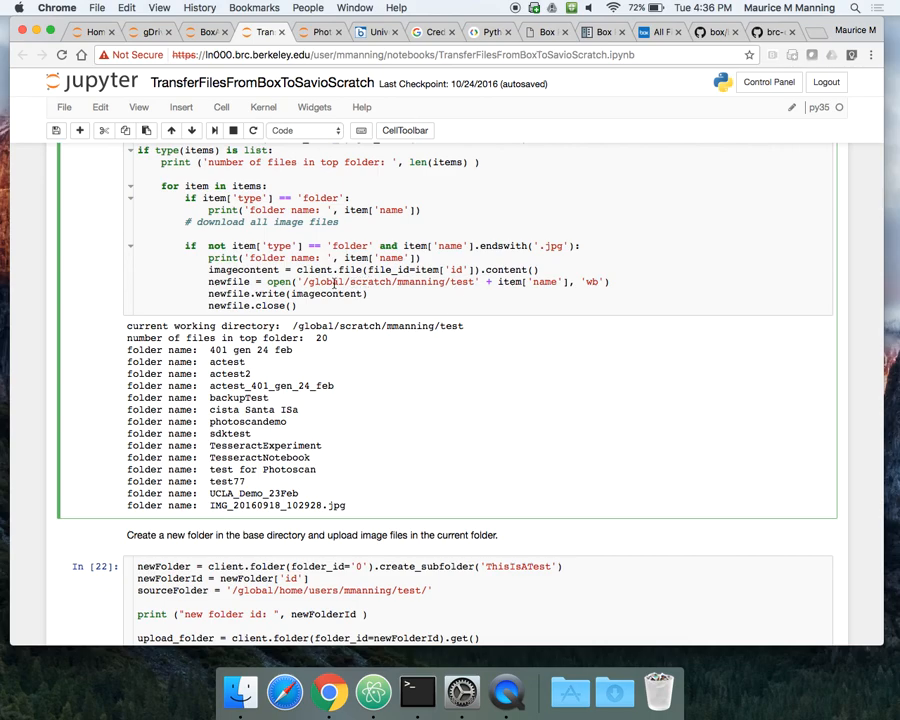
pyautogui.doubleClick(390, 281)
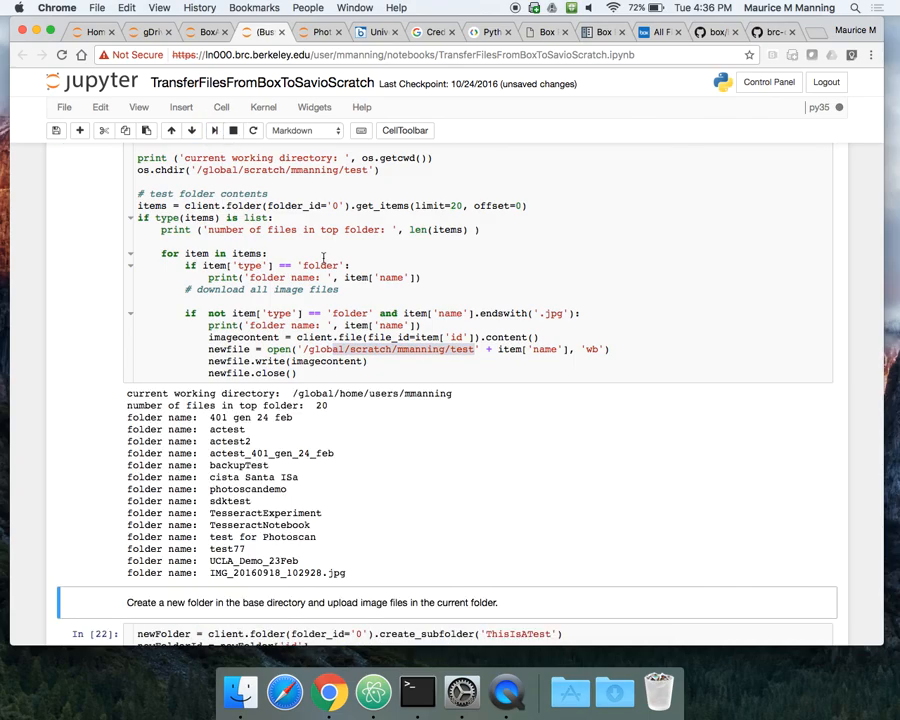
pyautogui.scroll(-3)
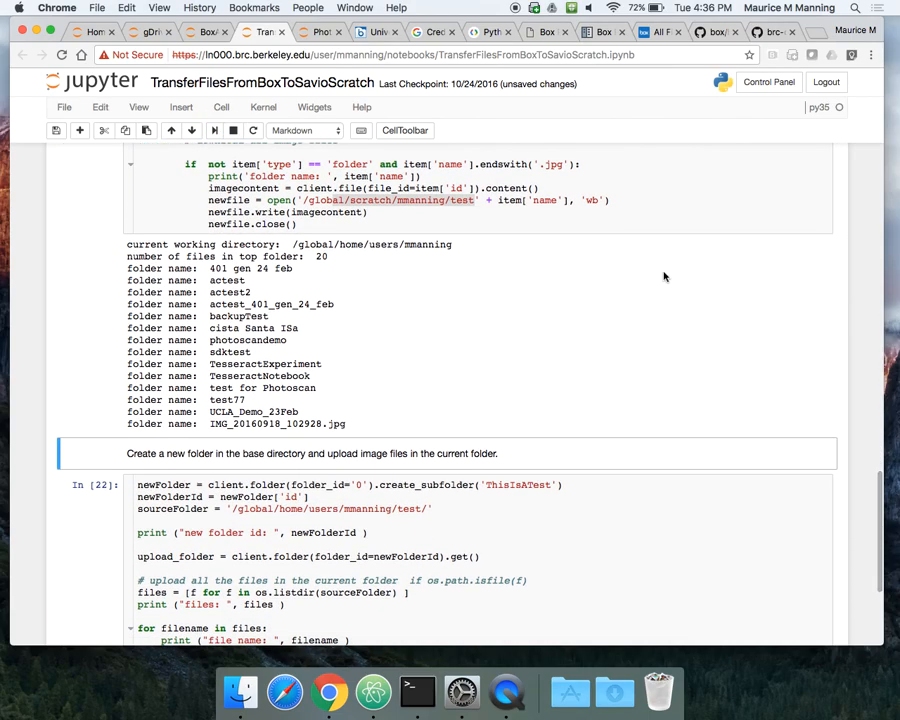
pyautogui.scroll(-3)
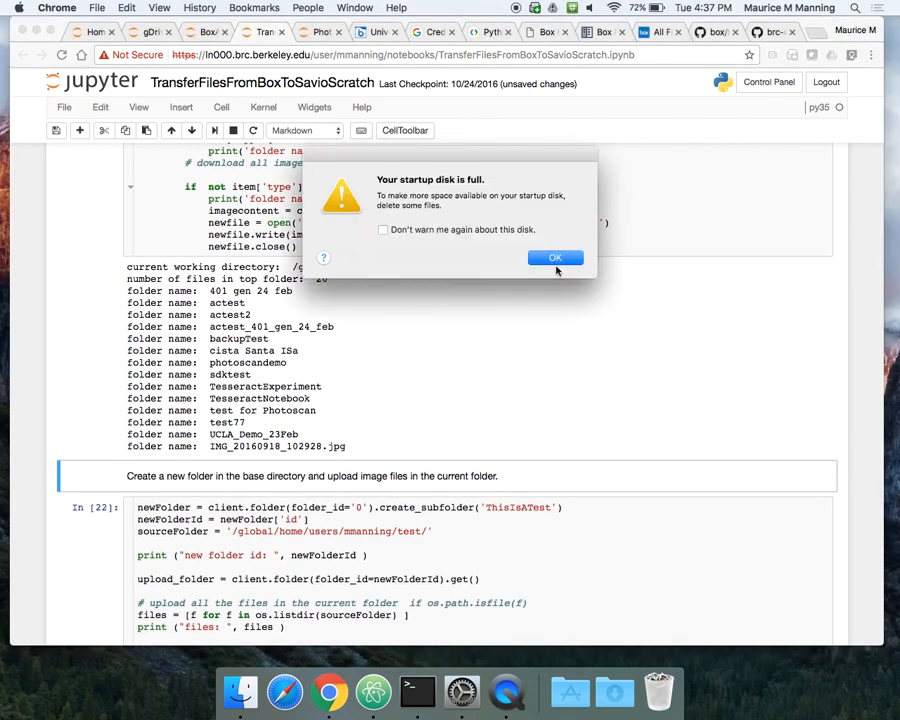
pyautogui.click(555, 257)
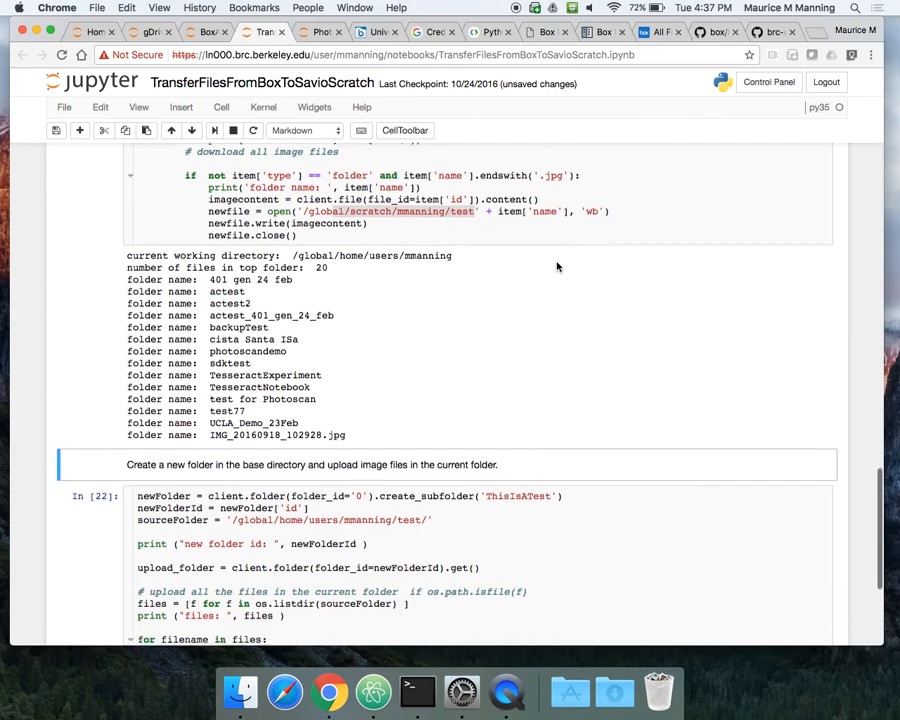
pyautogui.scroll(-3)
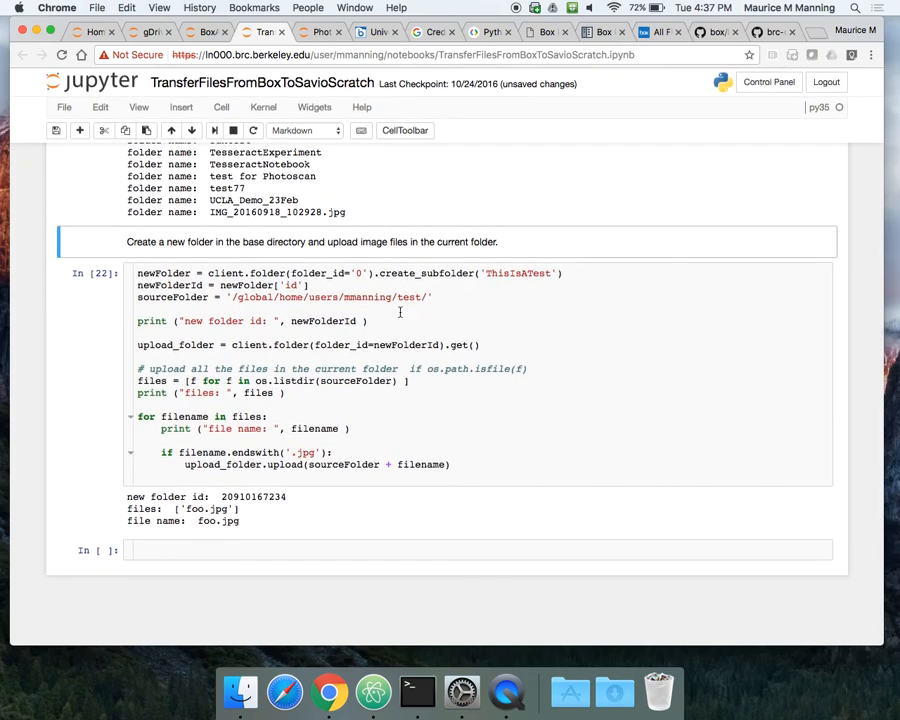
pyautogui.moveTo(565, 137)
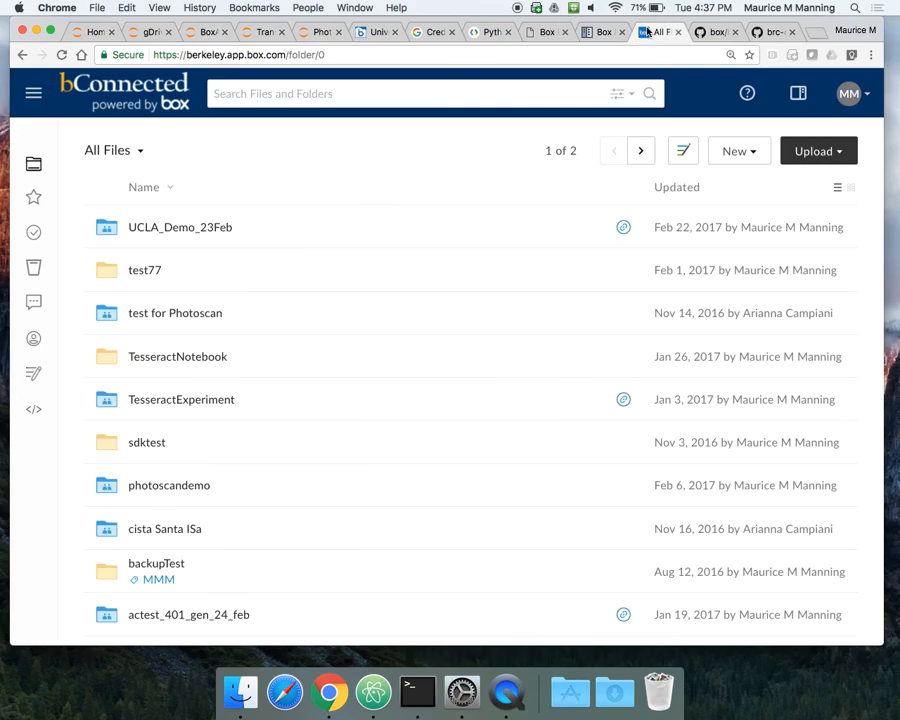
# Scroll through the Box All Files folder listing to review the folders.
pyautogui.scroll(-3)
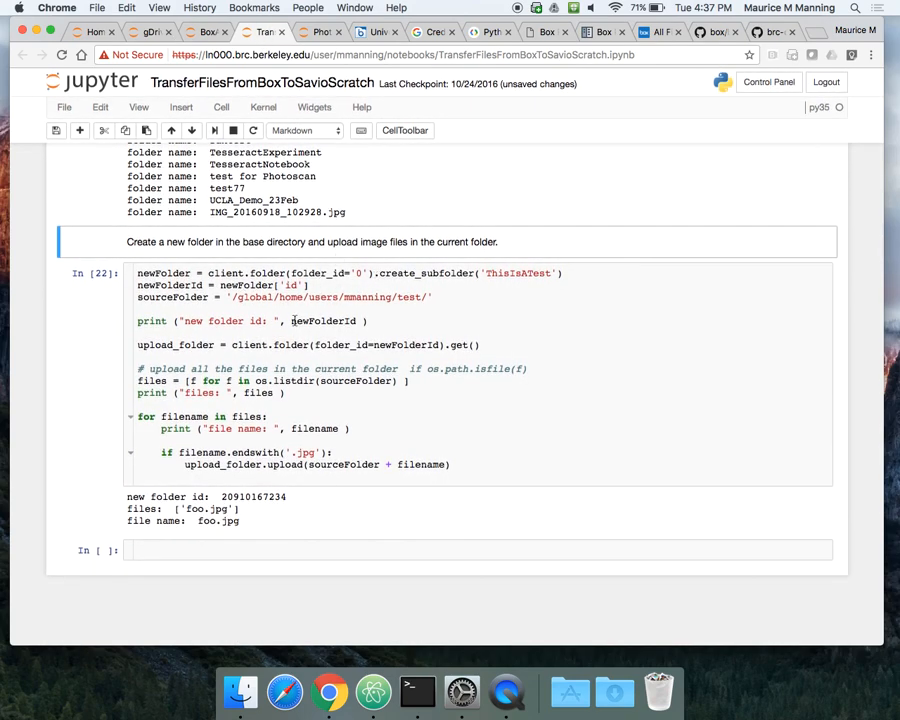
pyautogui.click(138, 285)
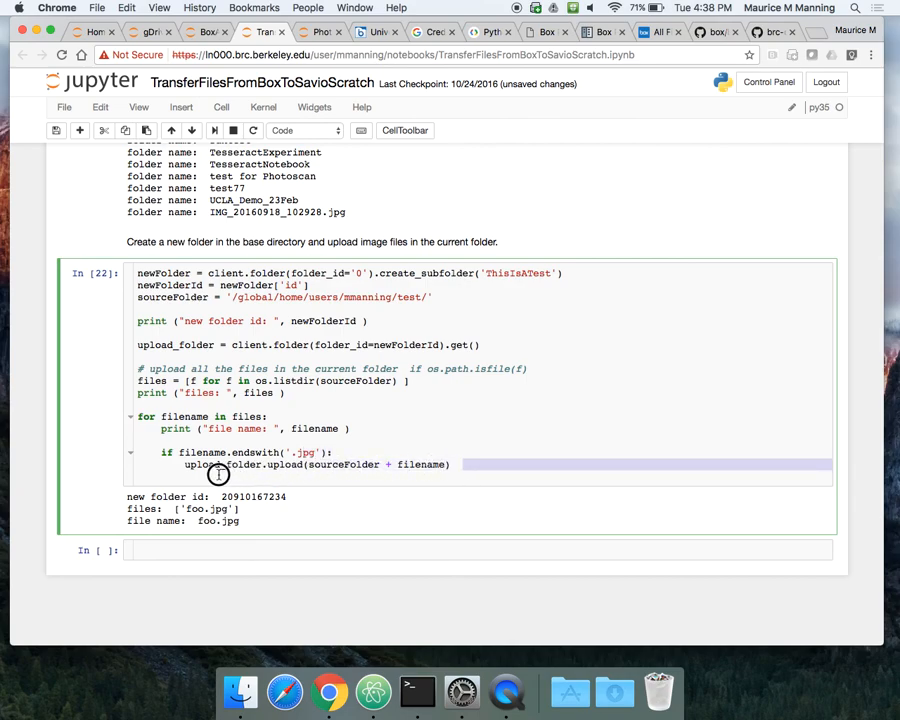
pyautogui.moveTo(188, 474)
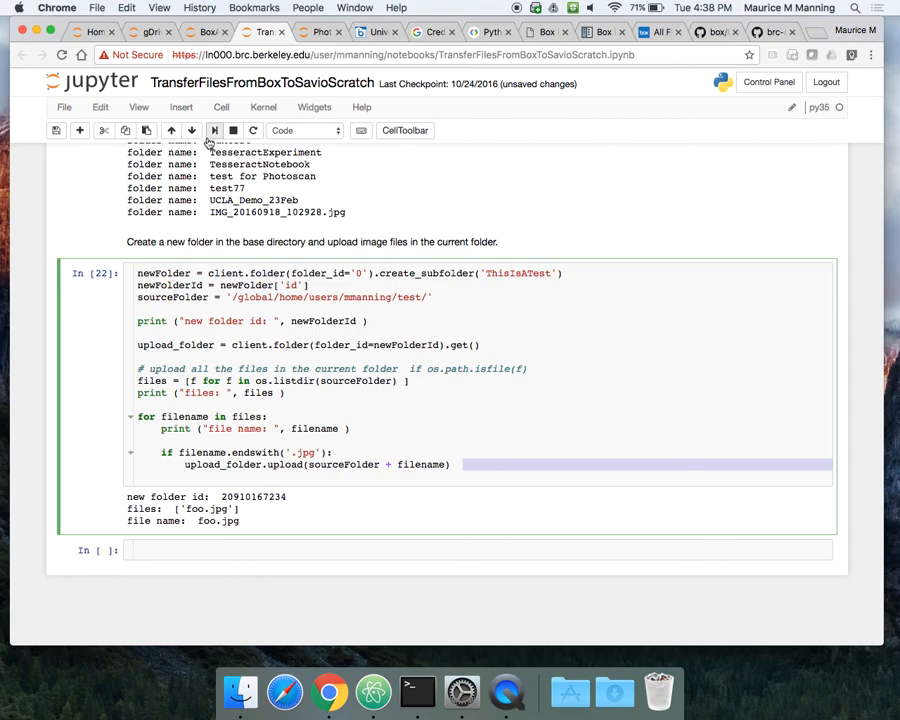
pyautogui.click(213, 130)
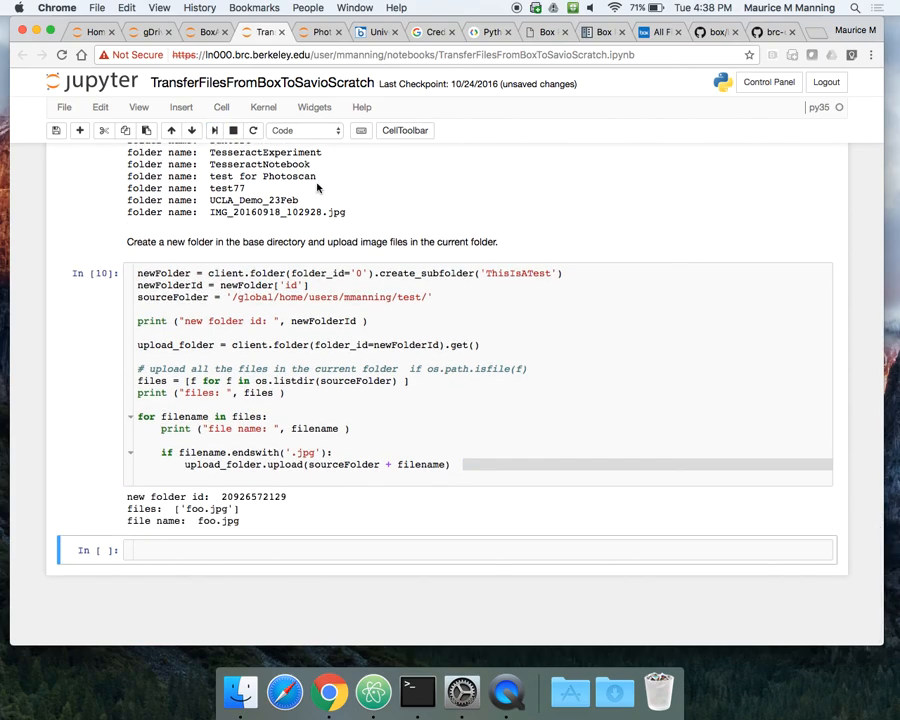
pyautogui.doubleClick(240, 496)
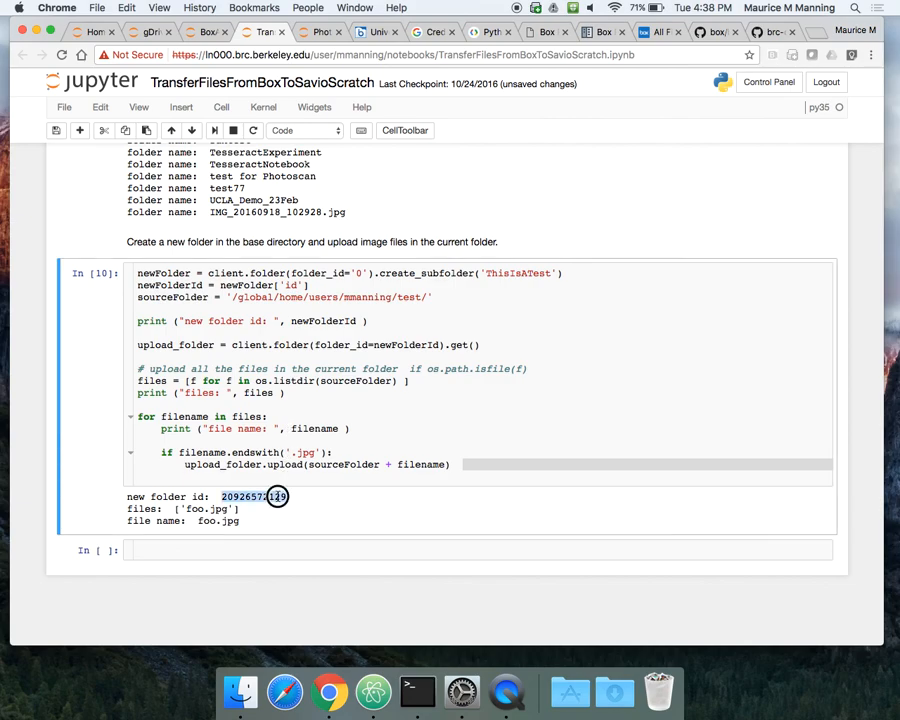
pyautogui.doubleClick(221, 509)
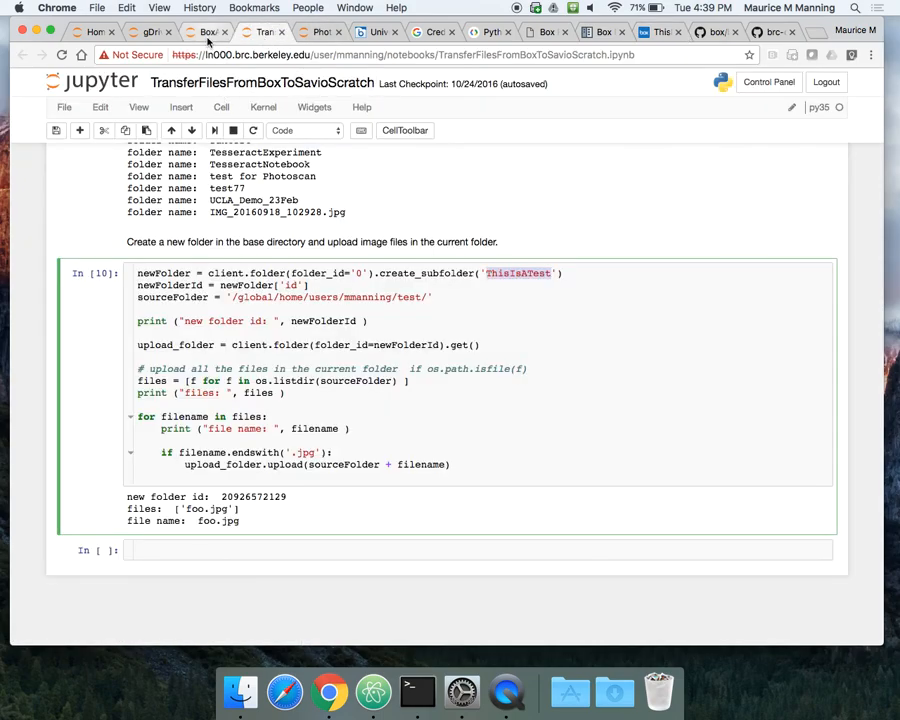
pyautogui.click(207, 31)
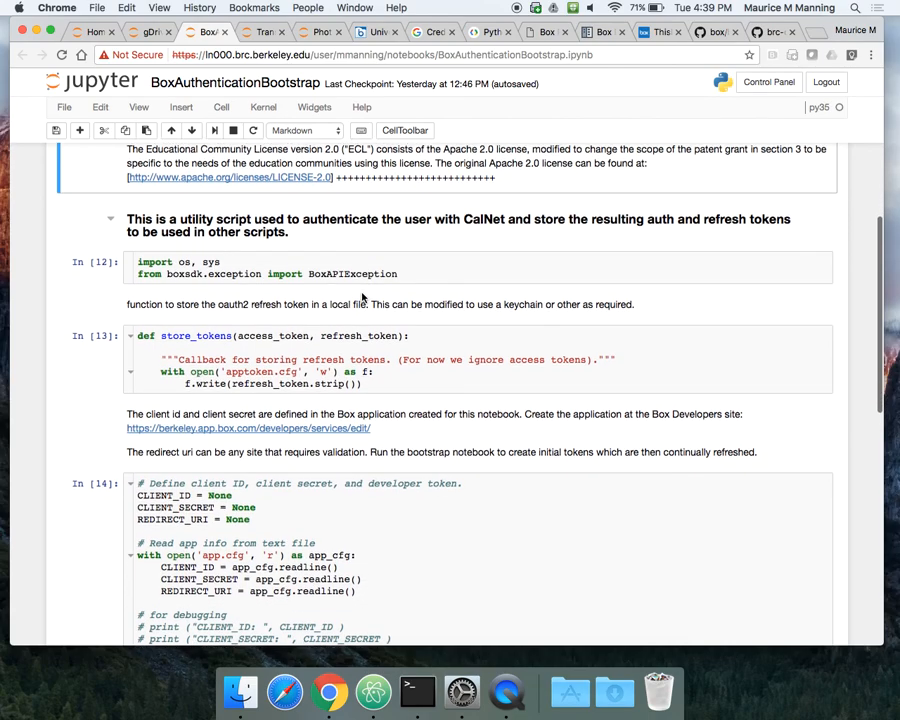
pyautogui.scroll(-3)
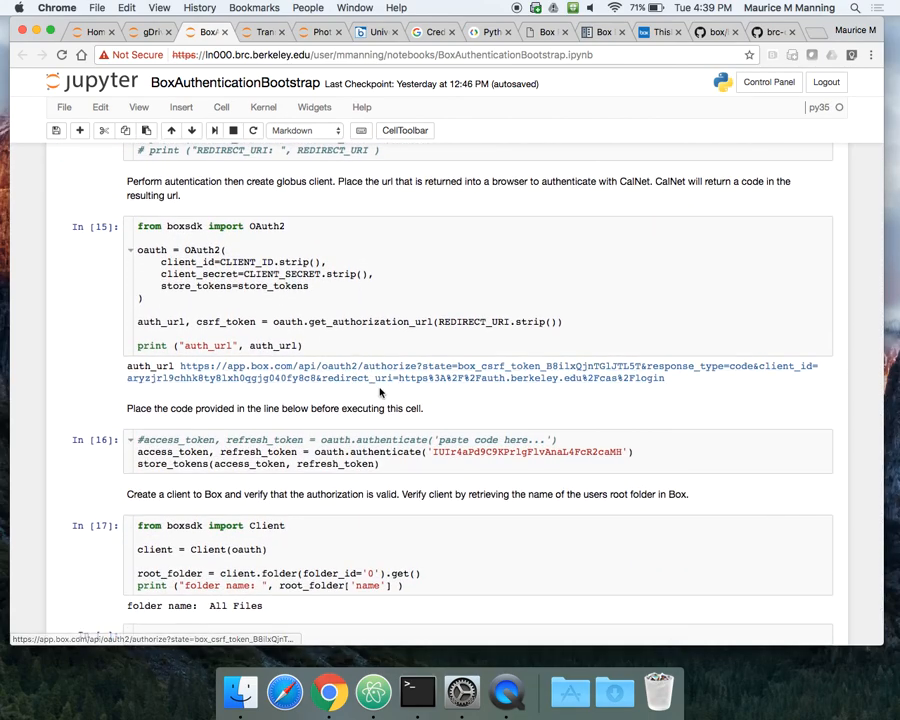
pyautogui.moveTo(380, 378)
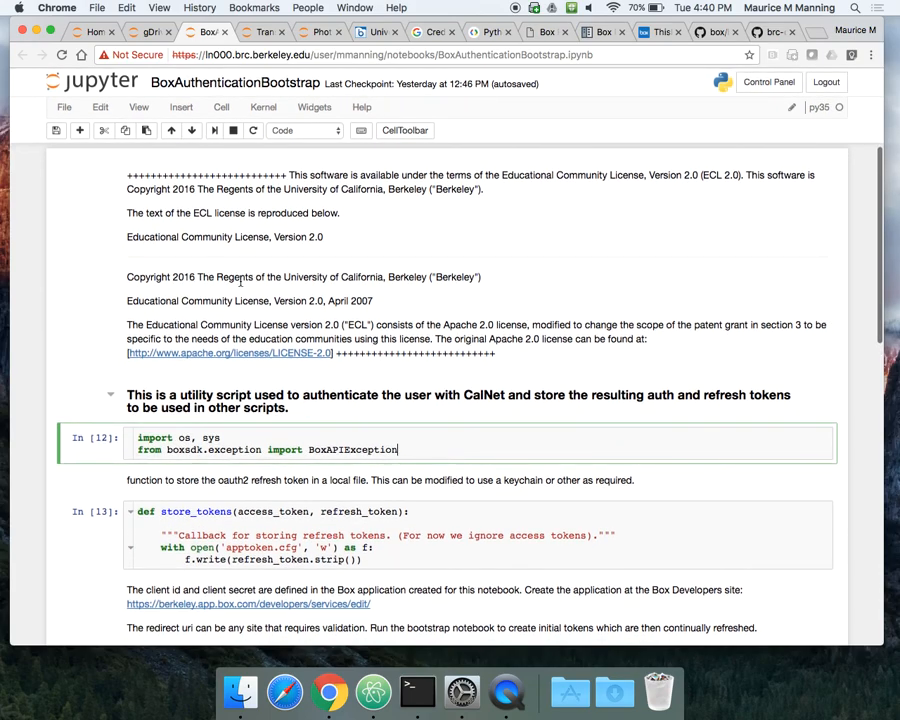
pyautogui.click(214, 131)
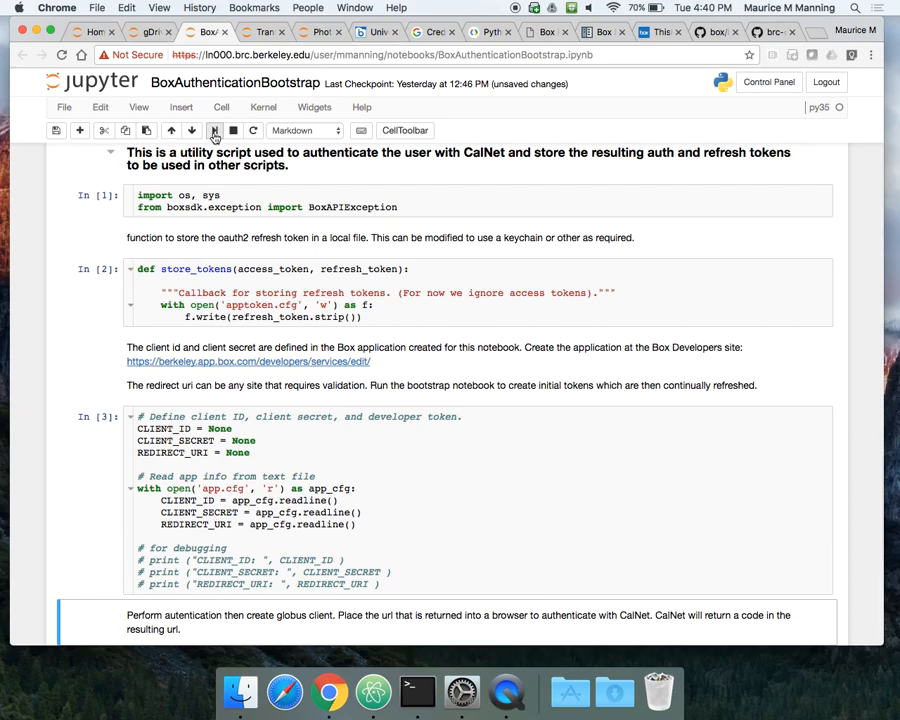
# Run the BoxAuthenticationBootstrap setup cells to reach the OAuth2 cell with its authorization URL.
pyautogui.click(215, 130)
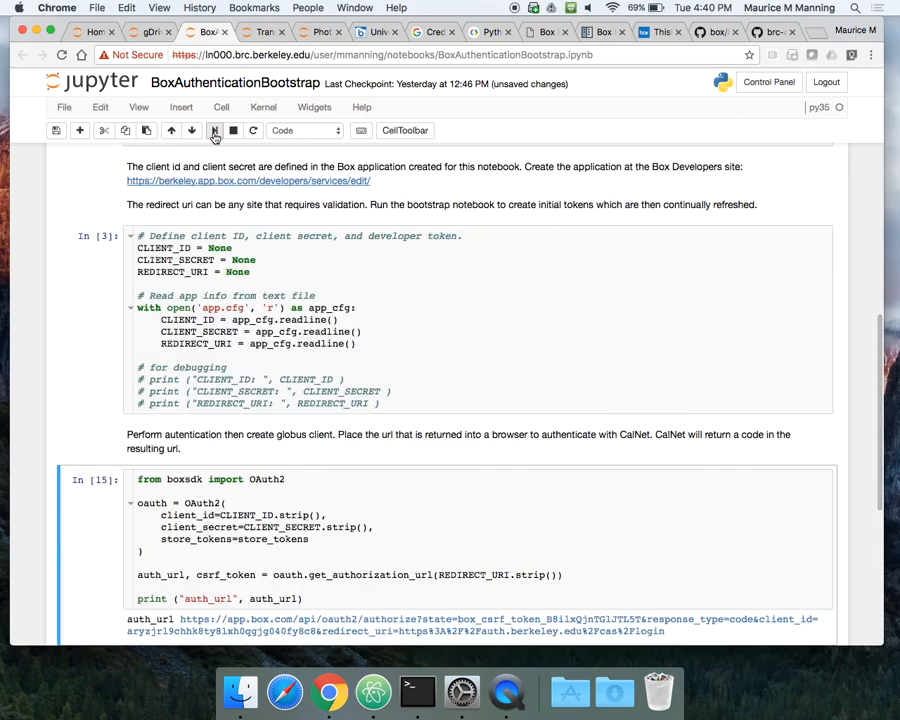
pyautogui.scroll(-3)
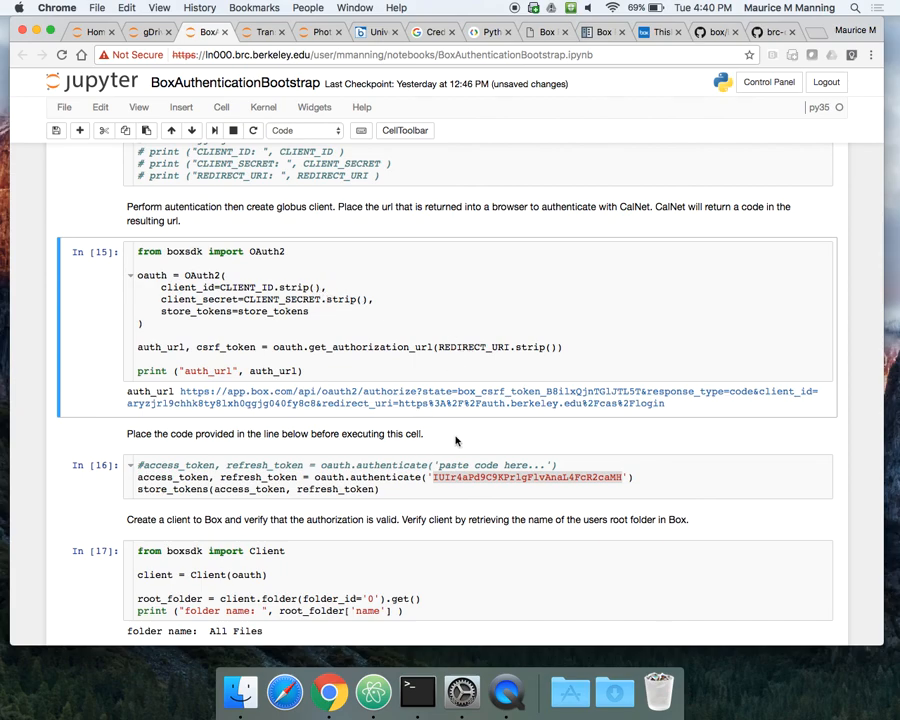
pyautogui.moveTo(405, 353)
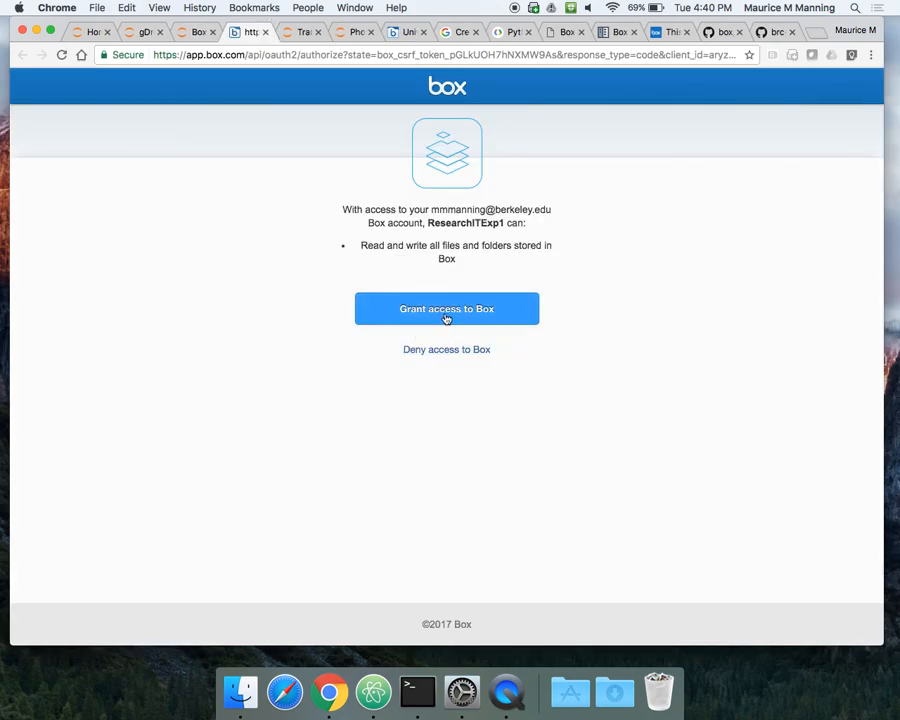
# Grant Box access, sign in through CalNet and select the returned authorization code in the address bar.
pyautogui.click(446, 309)
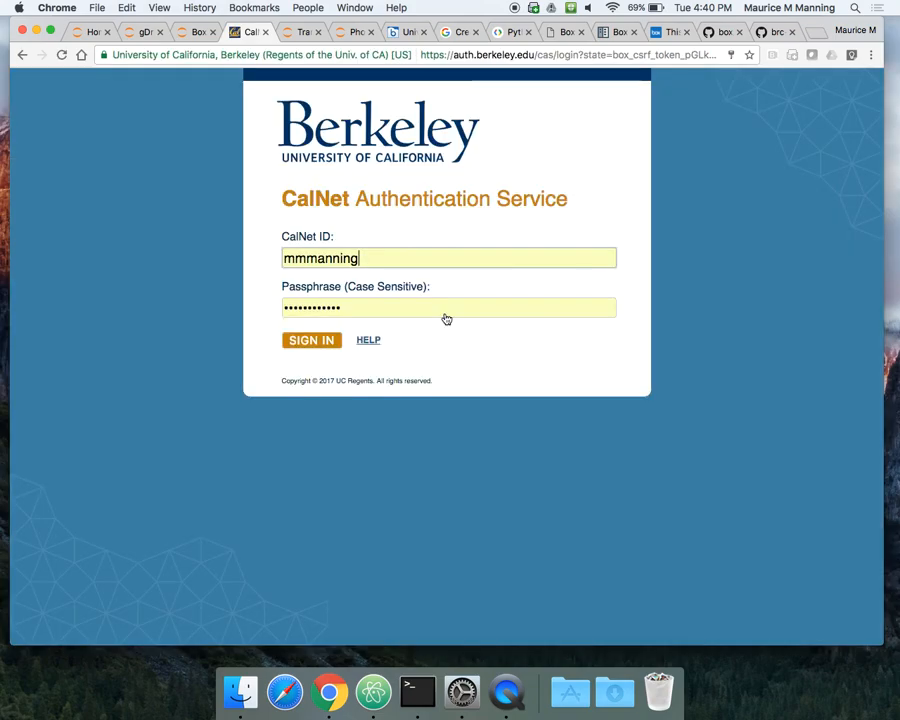
pyautogui.click(311, 340)
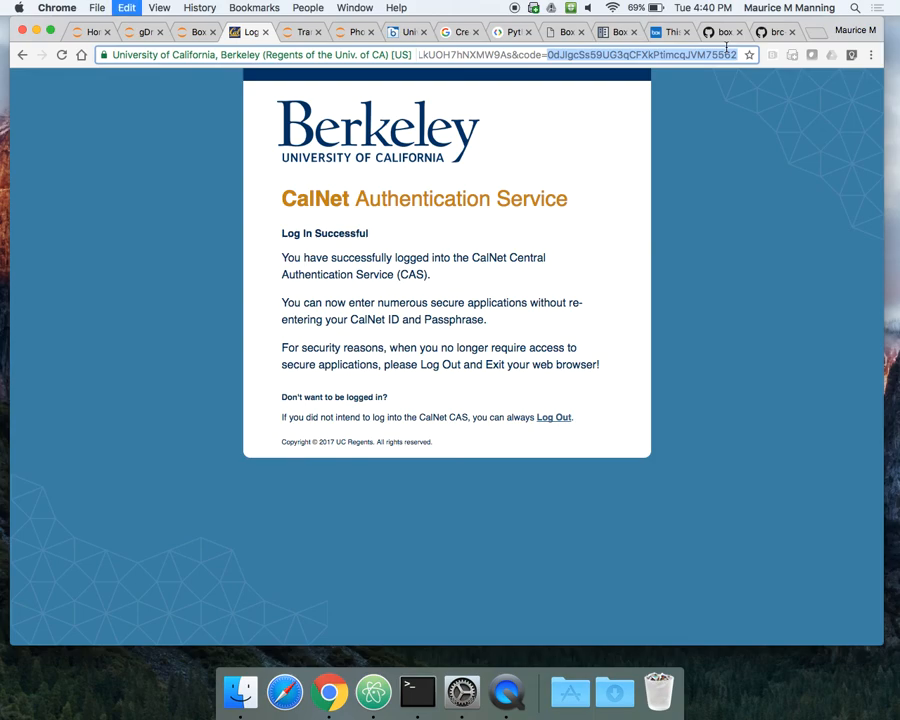
pyautogui.click(200, 31)
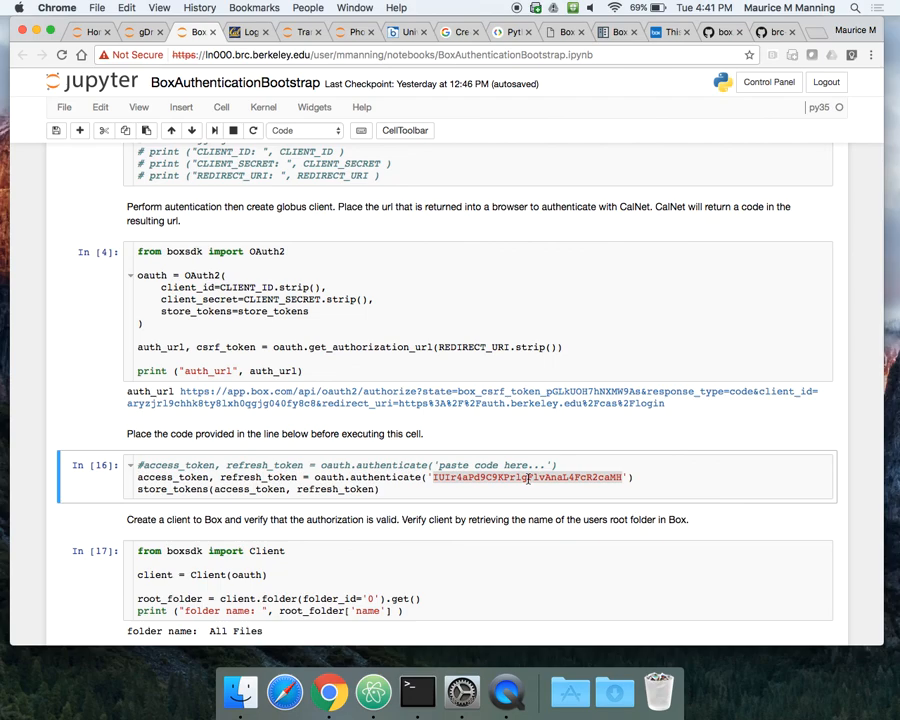
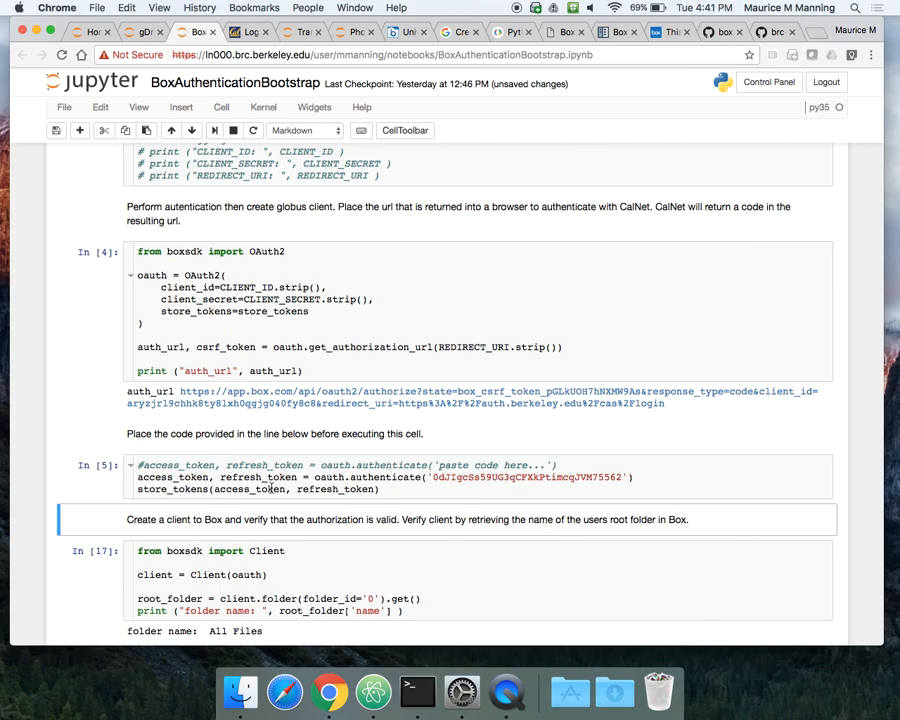
pyautogui.click(270, 477)
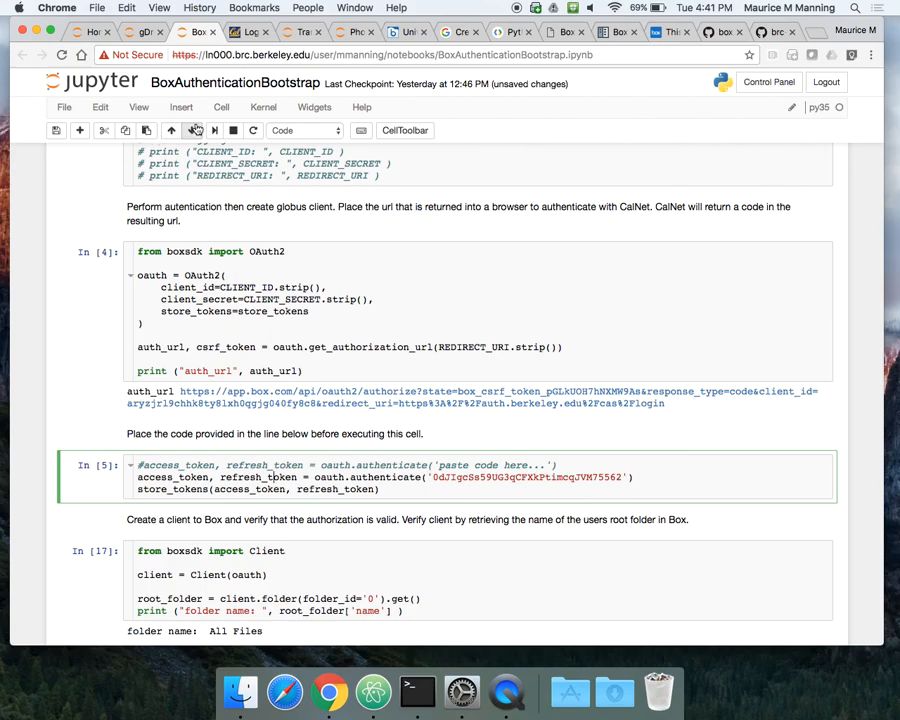
pyautogui.click(197, 130)
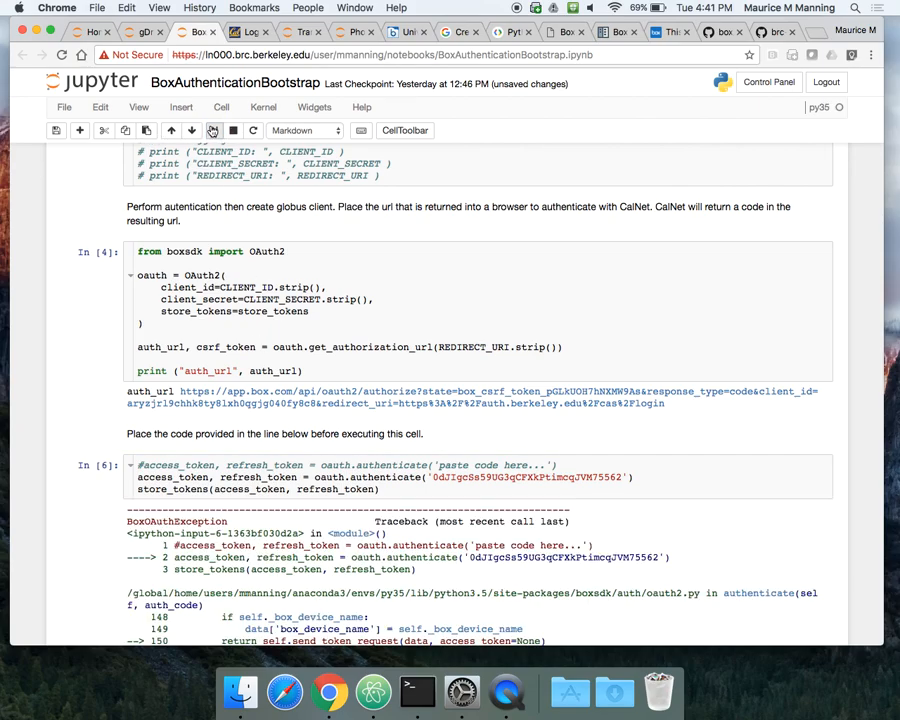
pyautogui.scroll(-3)
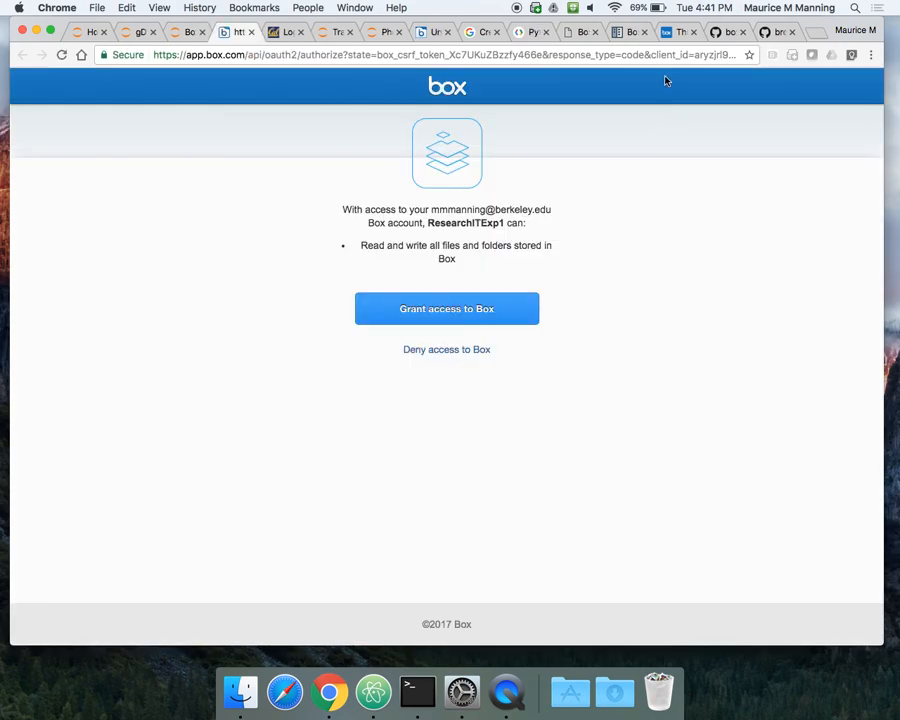
# Grant Box access again for the newly generated authorization link.
pyautogui.click(446, 308)
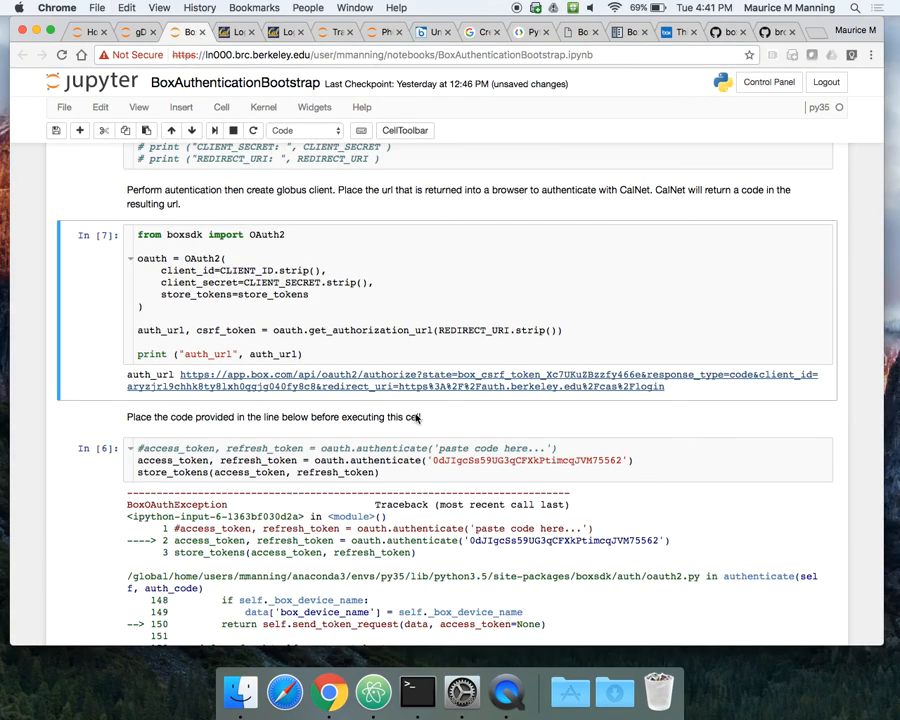
pyautogui.doubleClick(528, 460)
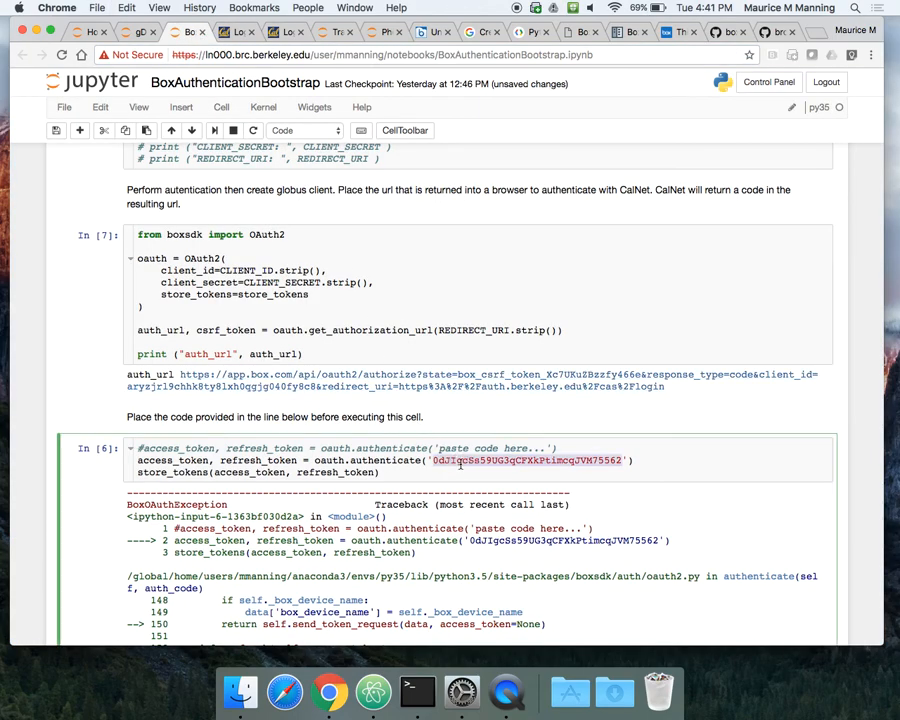
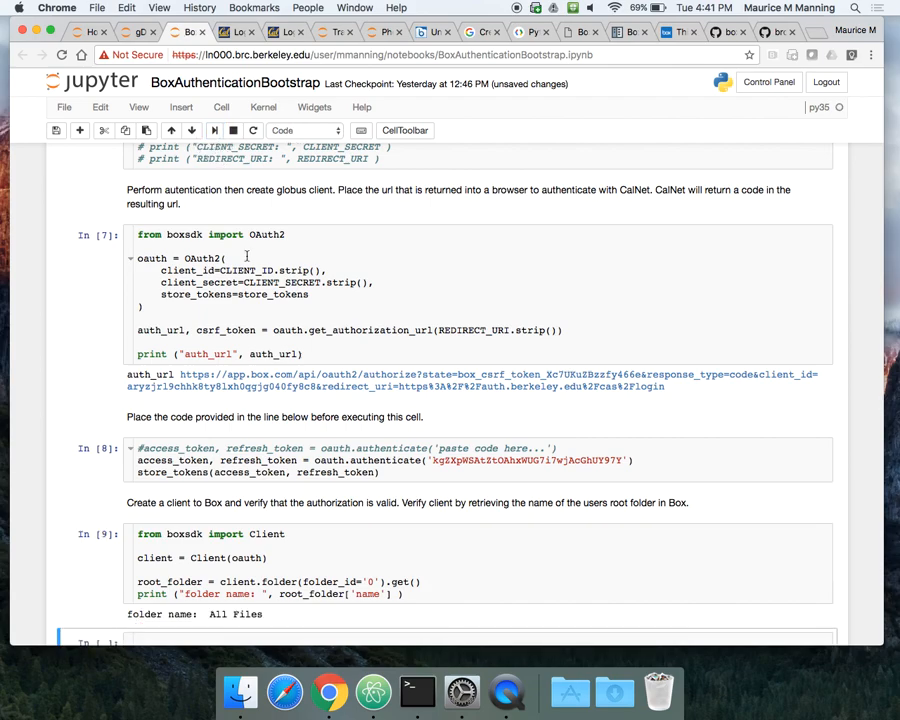
pyautogui.scroll(-3)
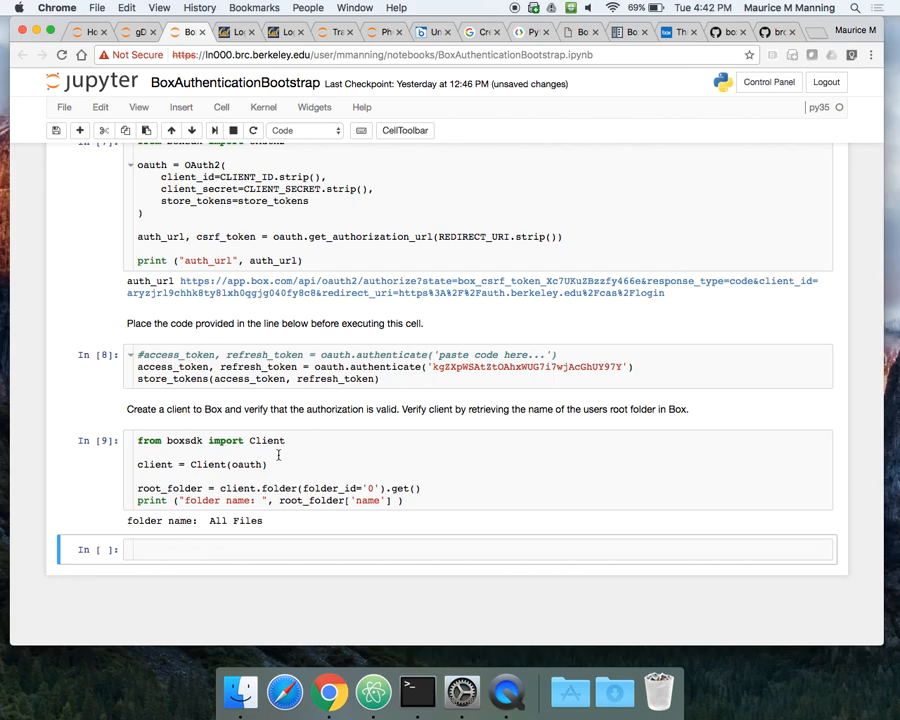
pyautogui.moveTo(271, 641)
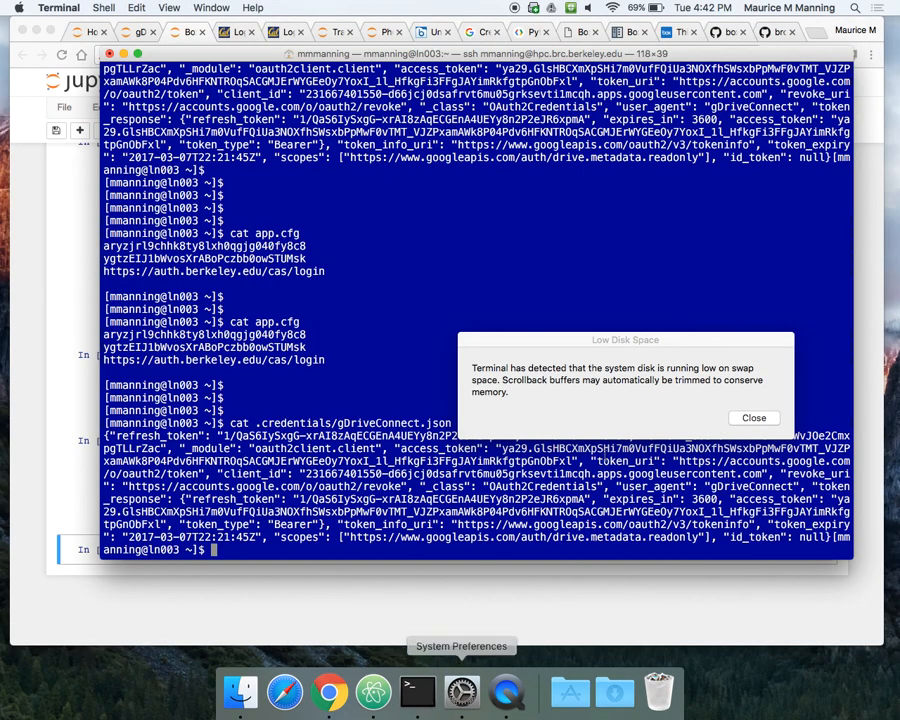
# Dismiss the Low Disk Space alert, print app.cfg, then enter cat .credentials/gDriveConnect.json.
pyautogui.click(753, 417)
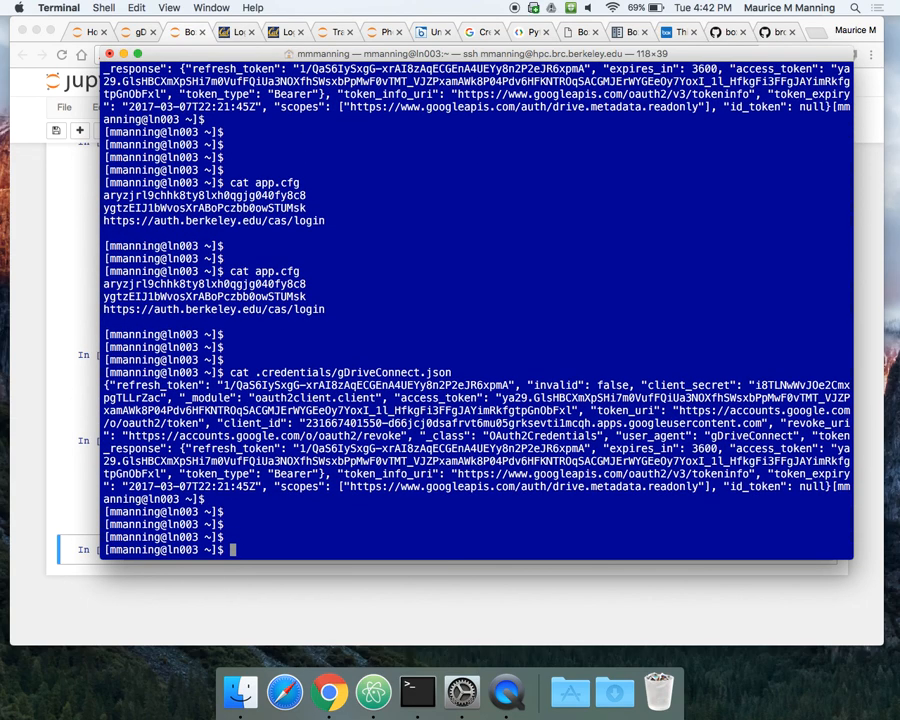
pyautogui.write('cat app.cfg')
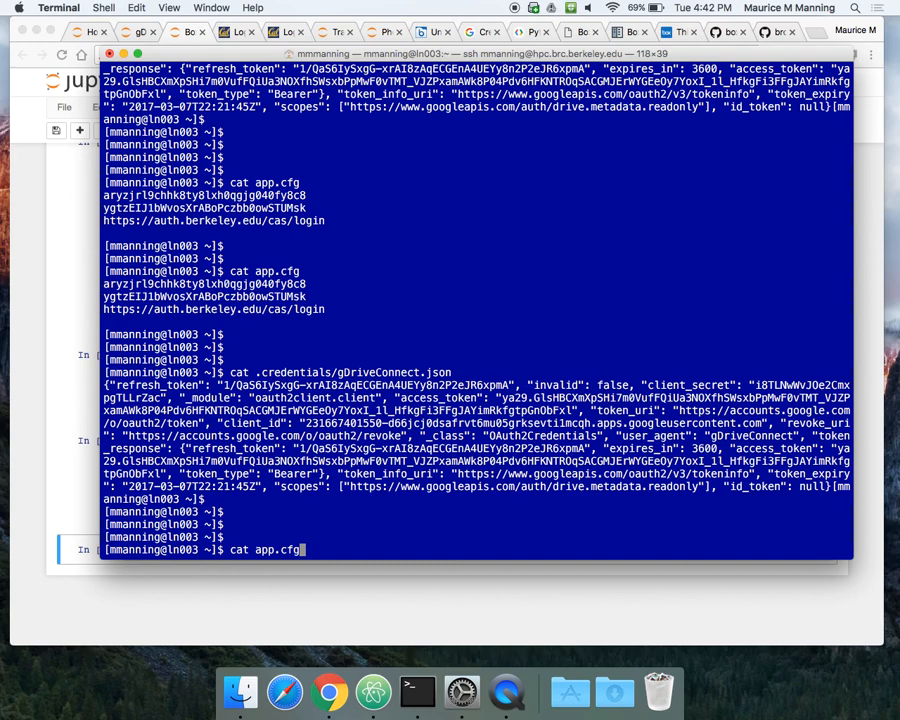
pyautogui.press('enter')
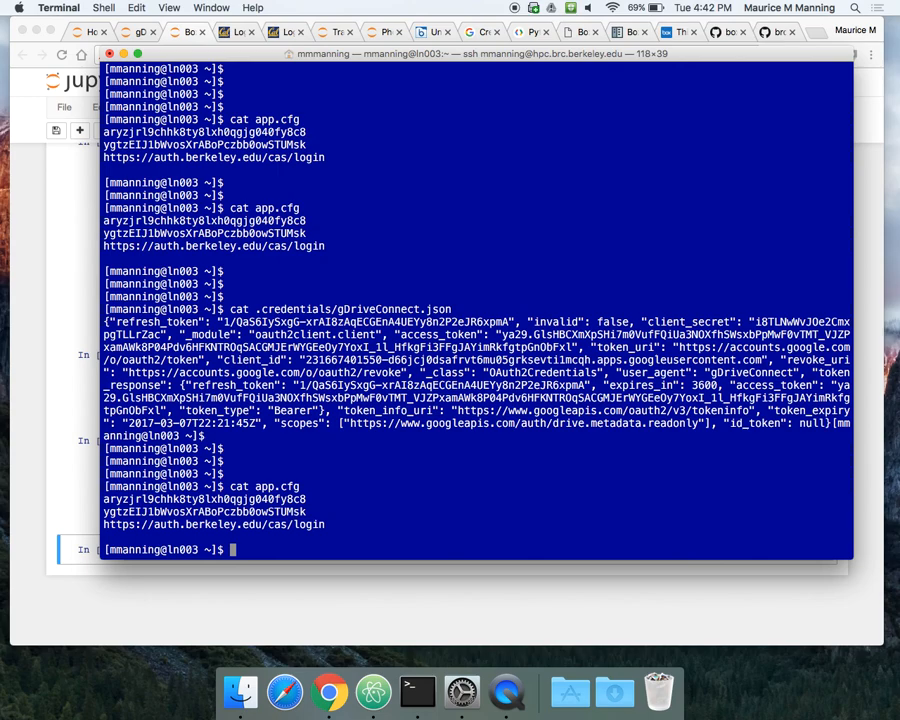
pyautogui.write('cat .credentials/gDriveConnect.json')
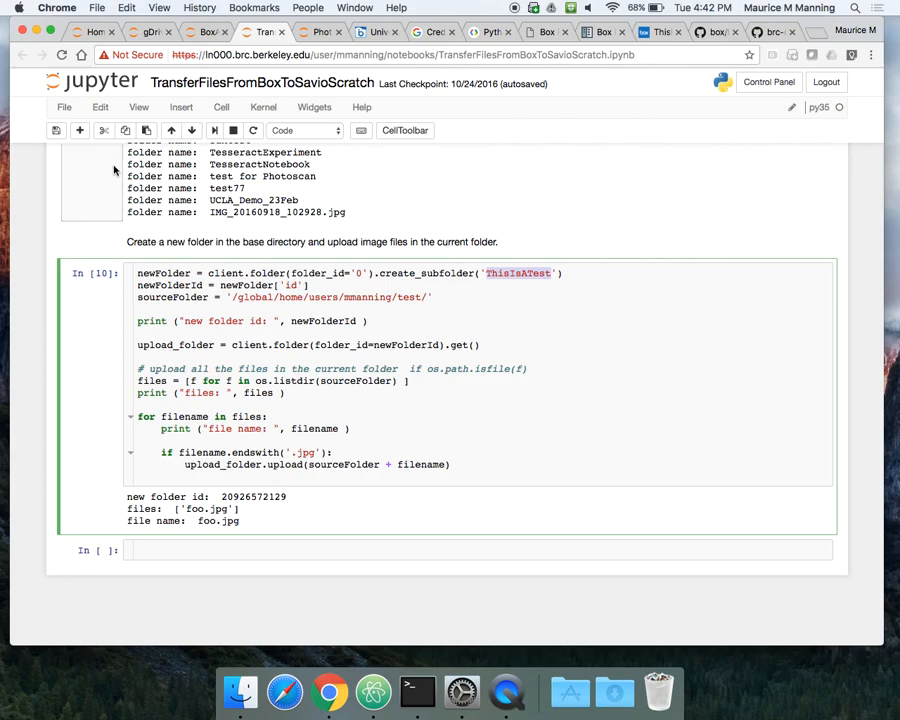
# Switch to the gDriveTest notebook tab showing its credential path and Drive scope cells.
pyautogui.click(151, 31)
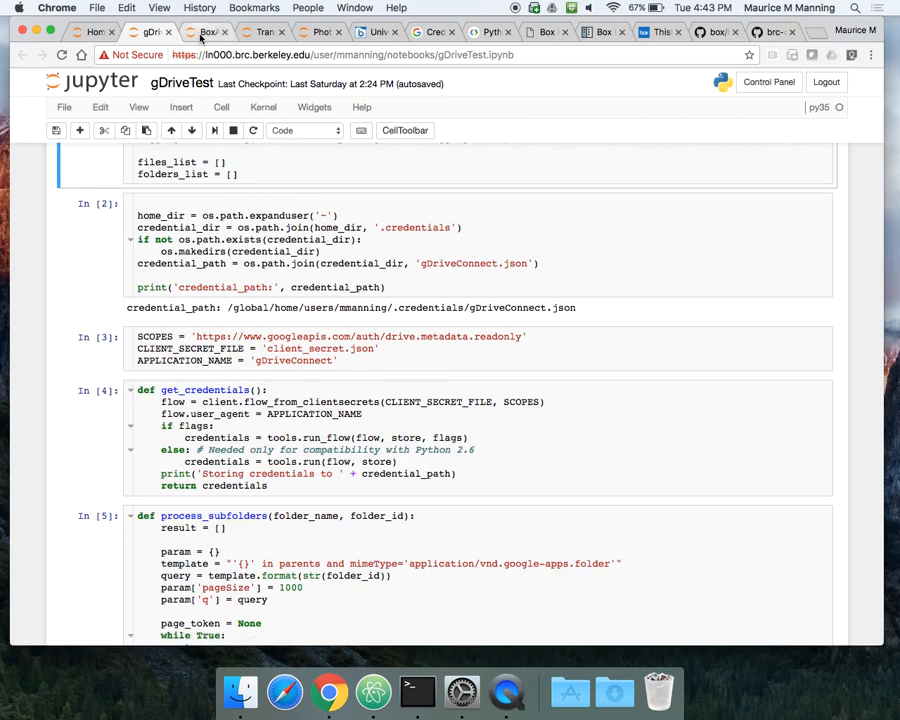
# Return to gDriveTest via the TransferFiles tab and review its cells down to the stored-credentials output.
pyautogui.click(205, 31)
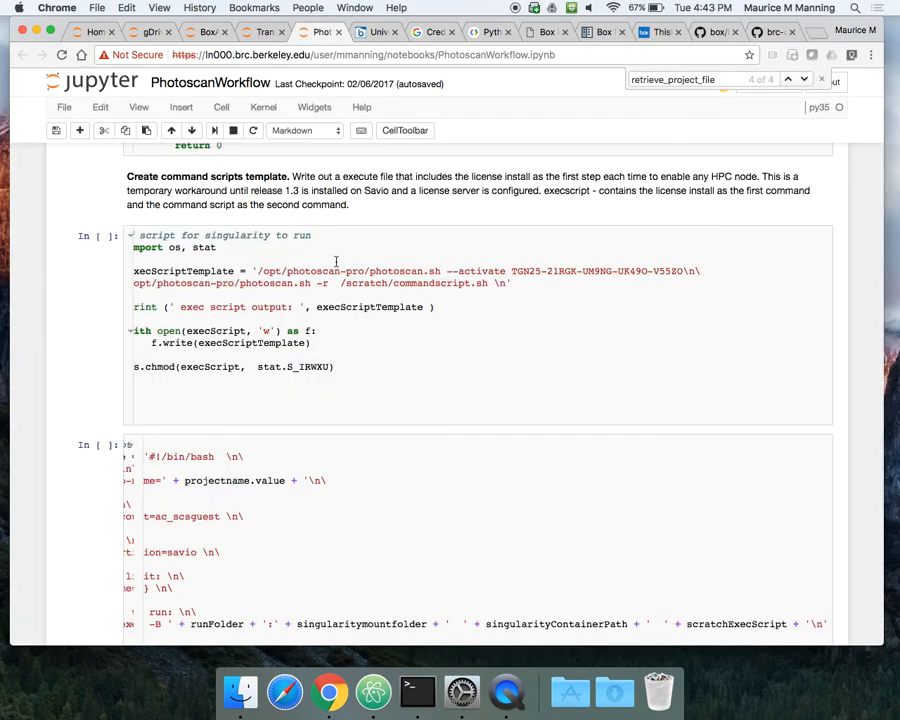
pyautogui.click(263, 32)
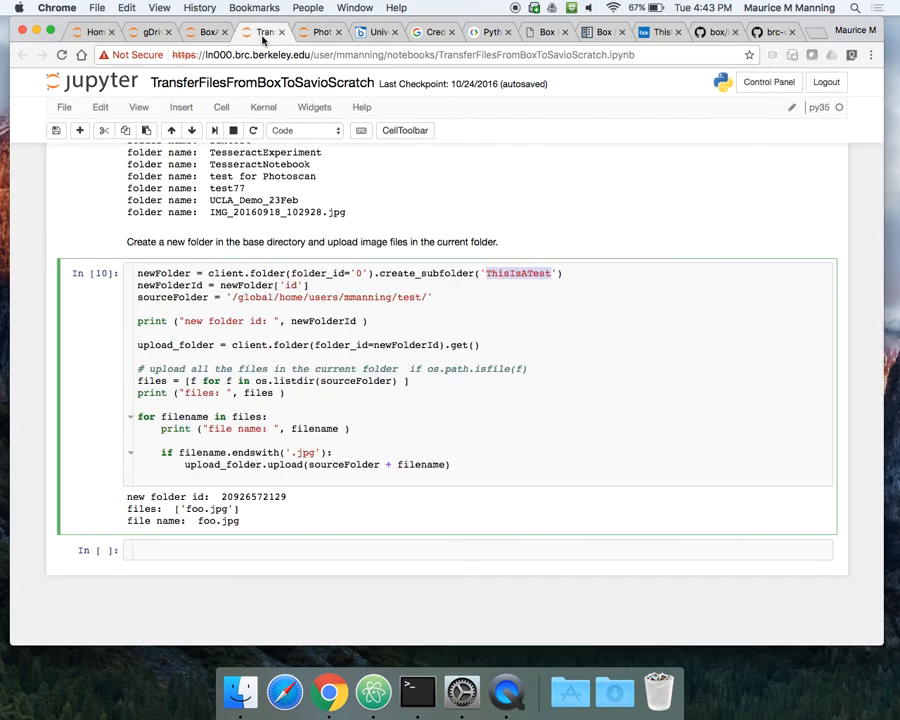
pyautogui.click(150, 31)
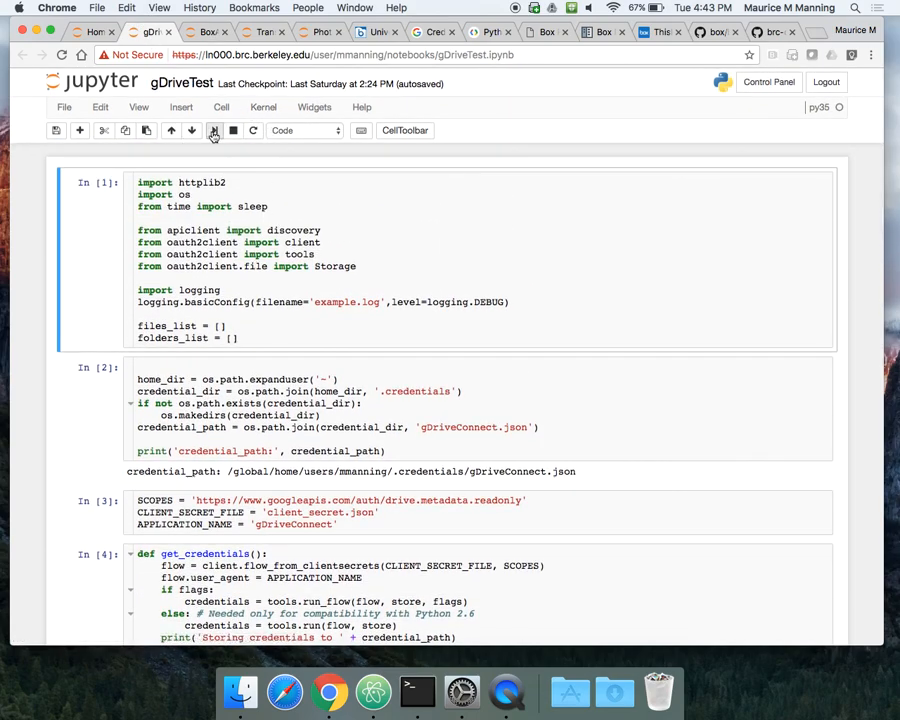
pyautogui.scroll(-3)
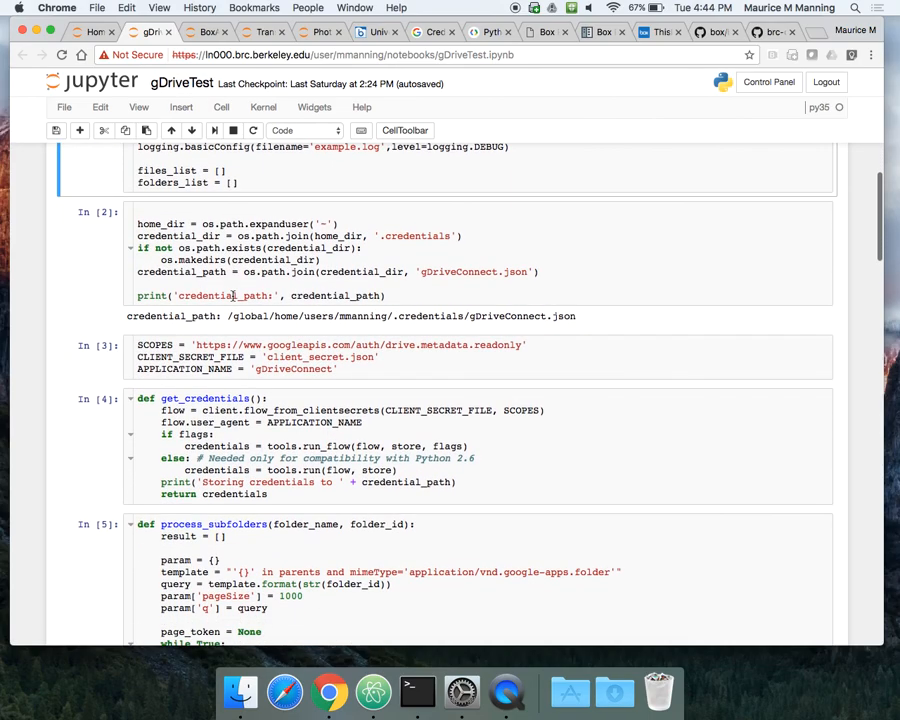
pyautogui.scroll(-3)
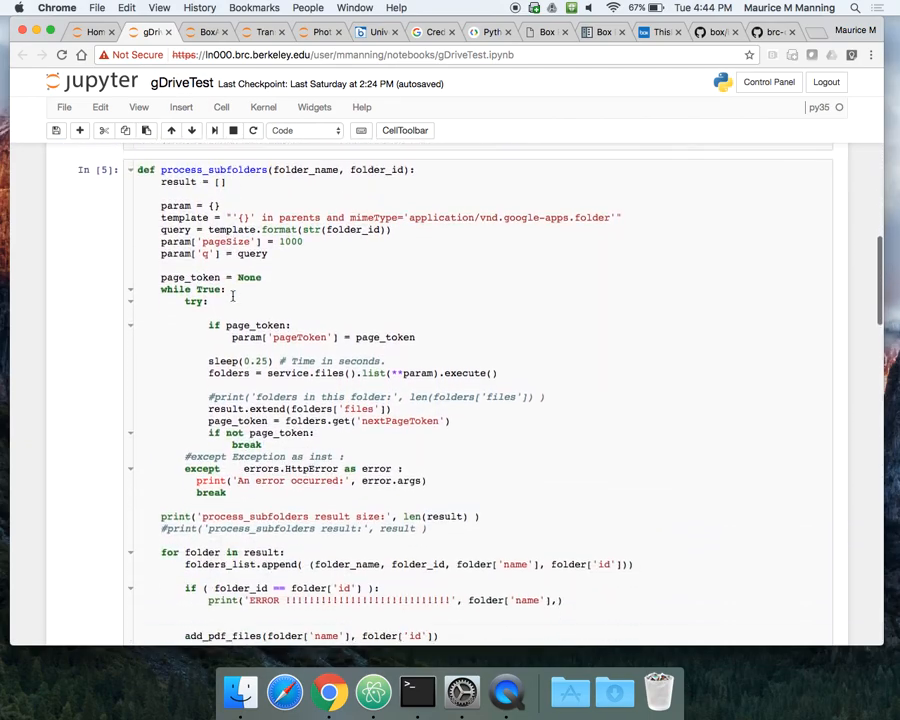
pyautogui.scroll(-3)
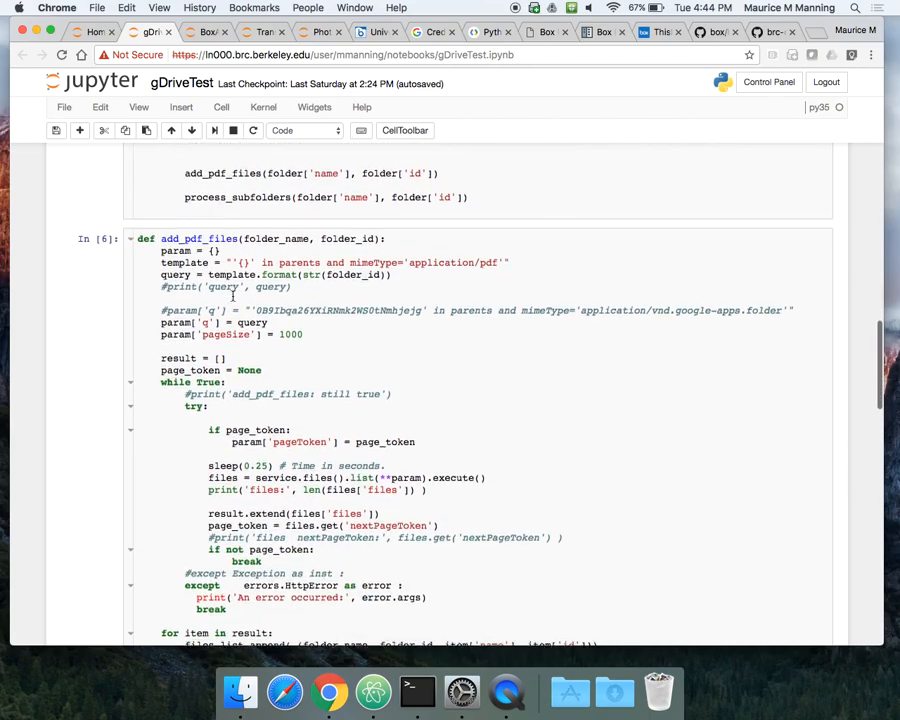
pyautogui.scroll(-3)
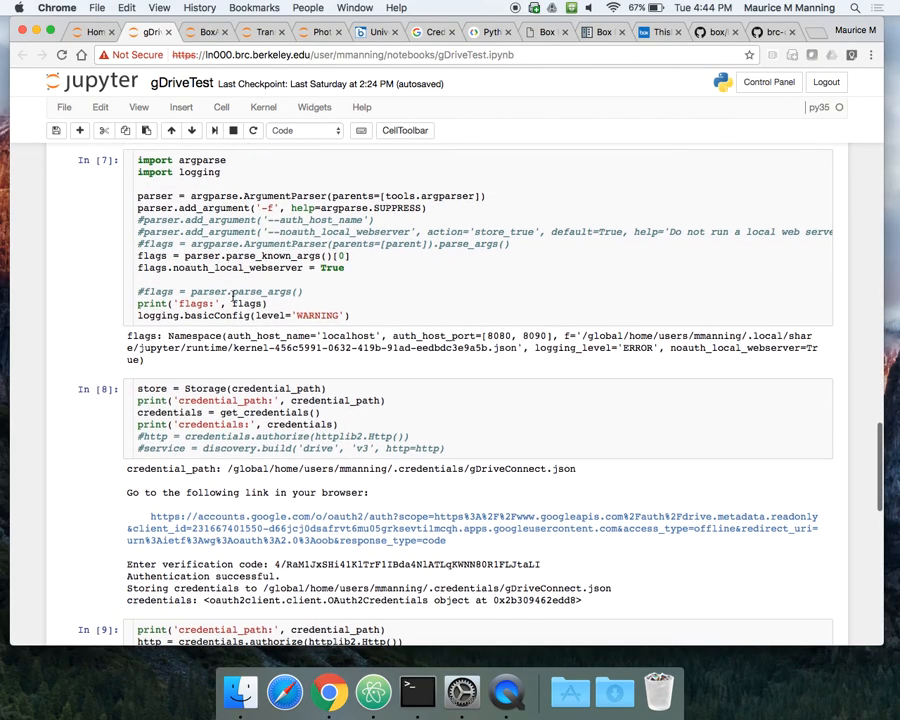
pyautogui.scroll(-3)
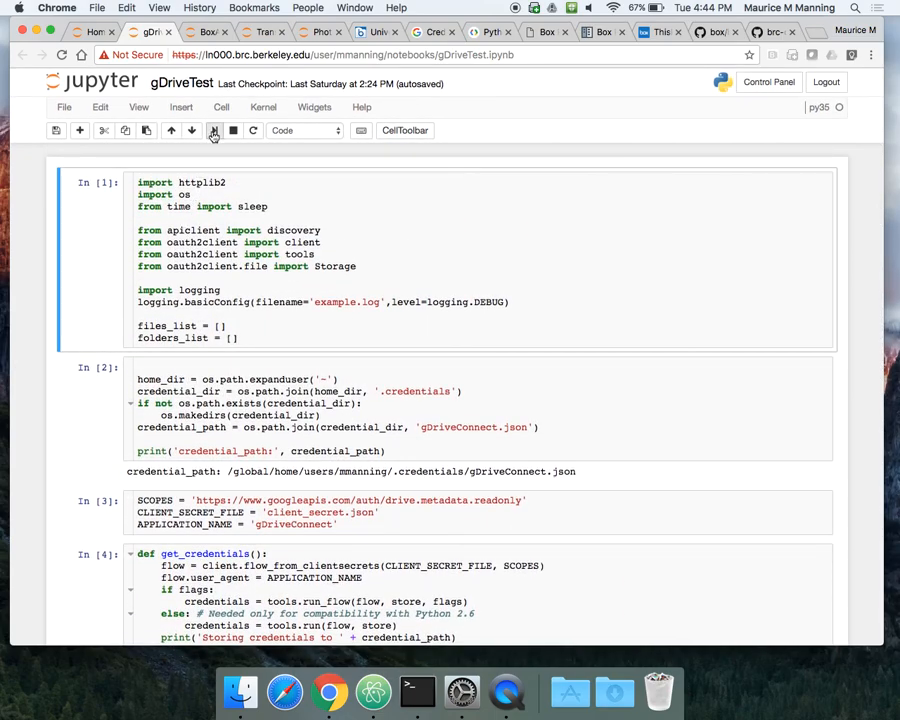
pyautogui.moveTo(213, 130)
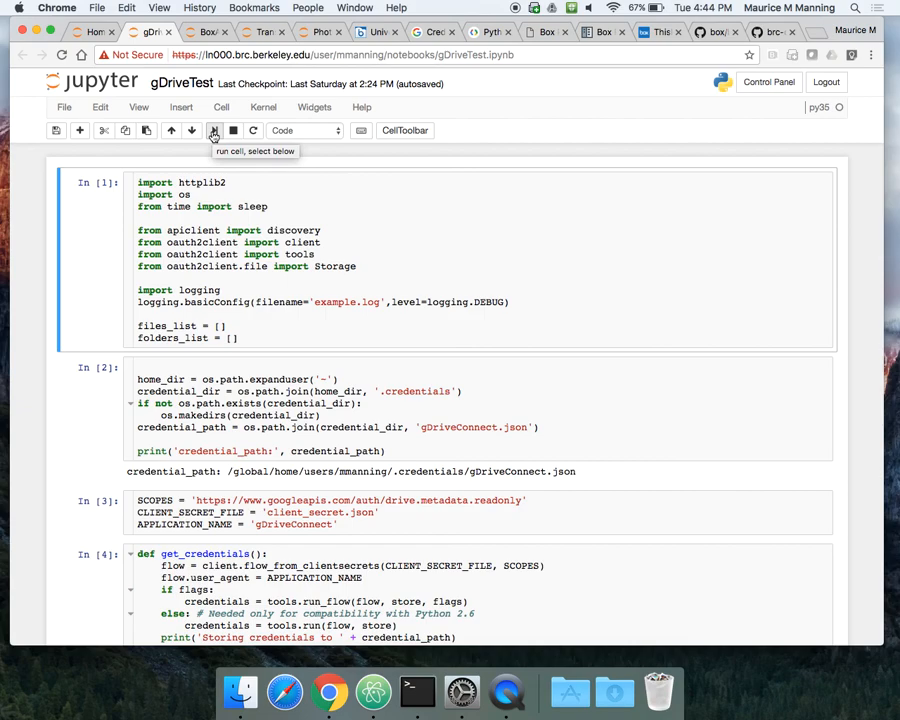
pyautogui.moveTo(290, 130)
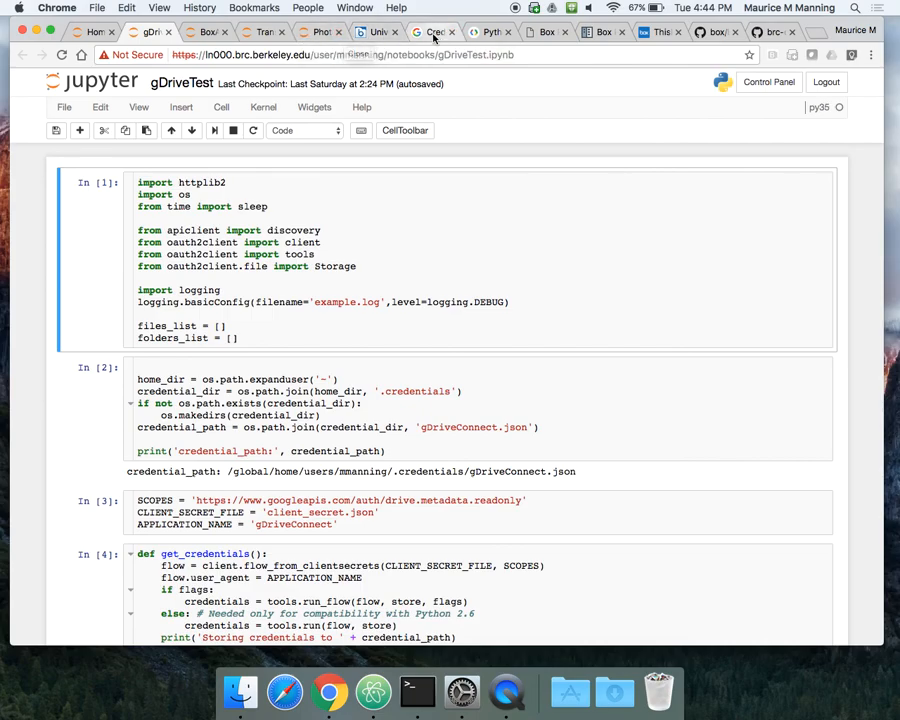
# Review the Python quickstart's setup steps and sample code down to Step 4: Run the sample.
pyautogui.click(488, 31)
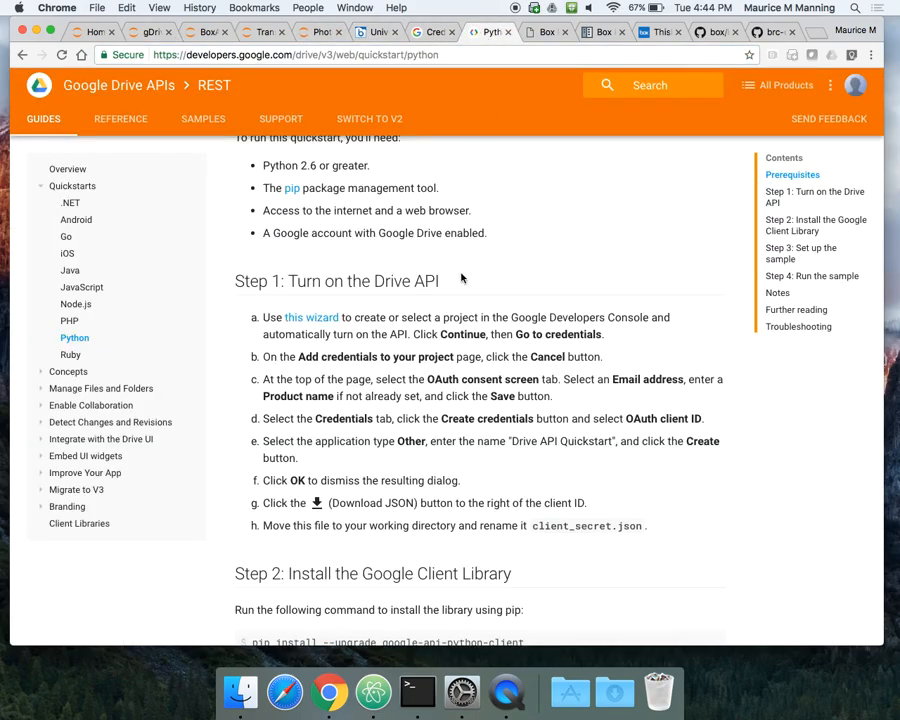
pyautogui.scroll(-3)
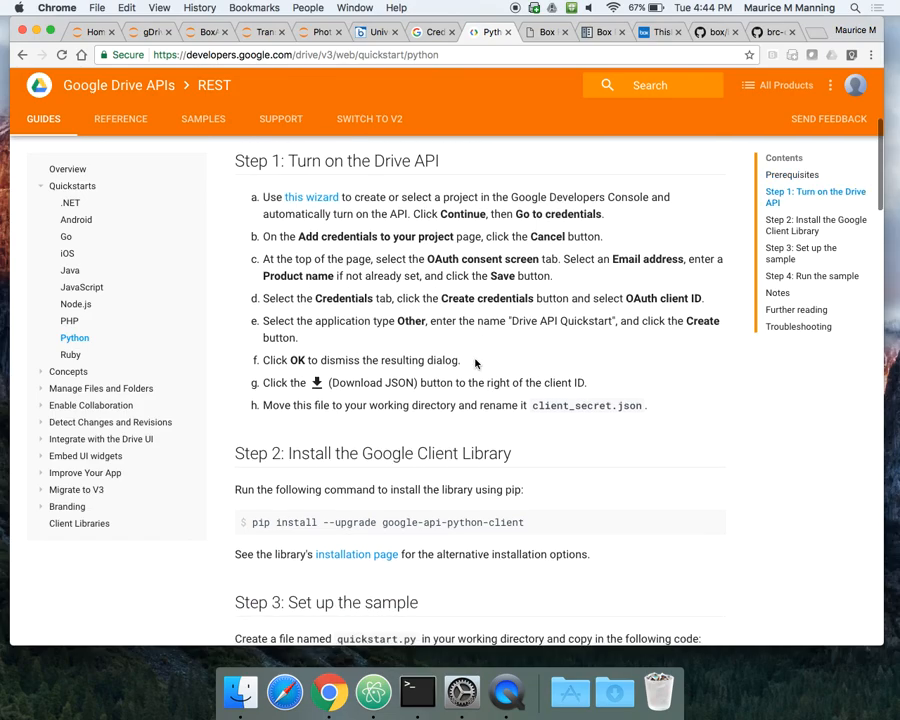
pyautogui.scroll(-3)
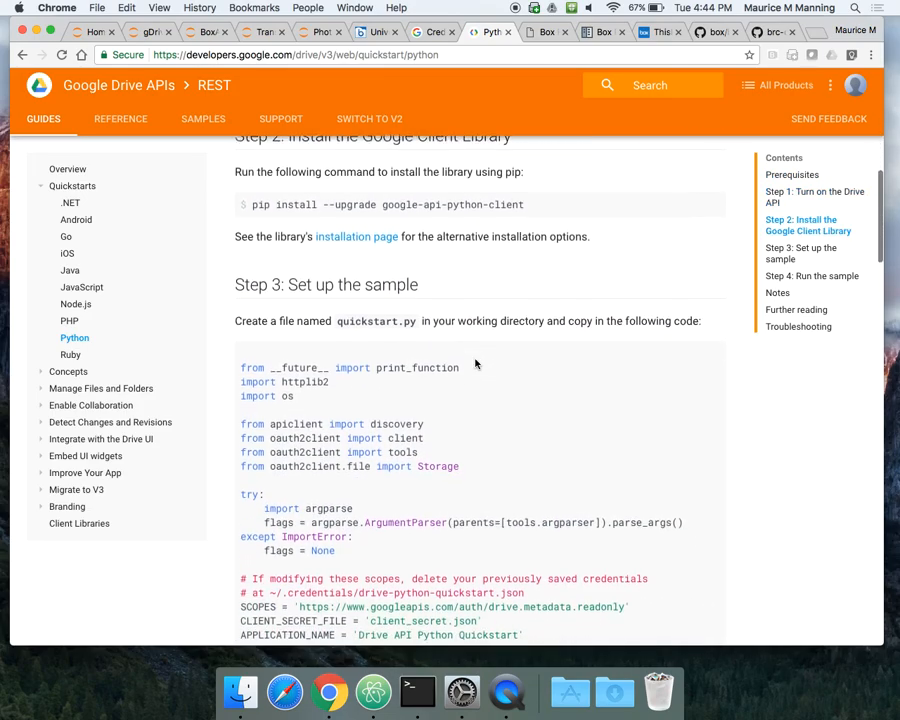
pyautogui.scroll(-3)
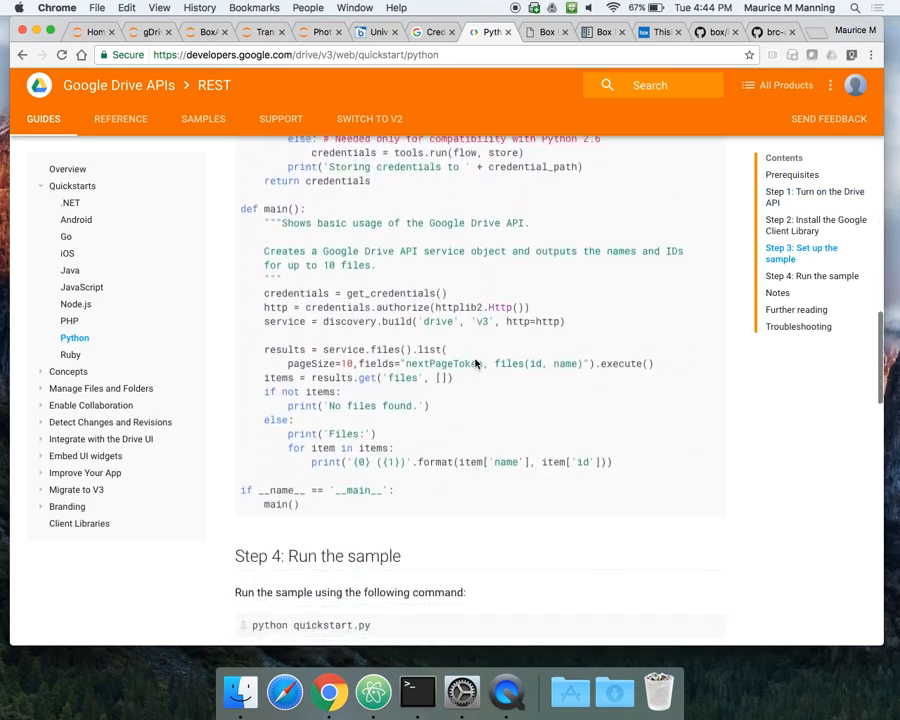
pyautogui.scroll(-3)
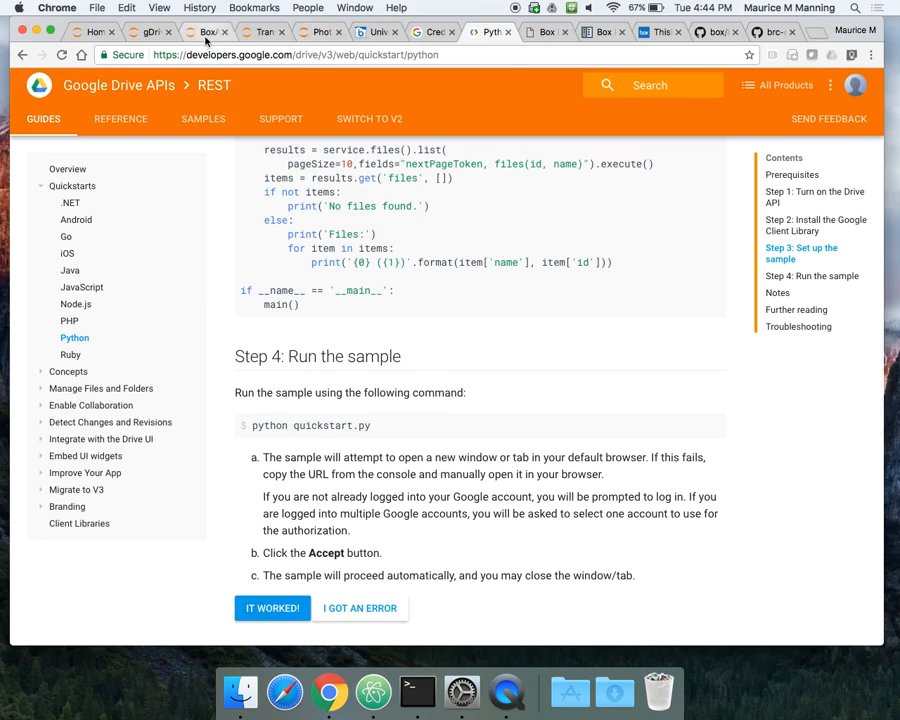
# Rerun gDriveTest's setup, add_pdf_files, flags and credentials cells, then follow the fresh authorization link.
pyautogui.click(151, 31)
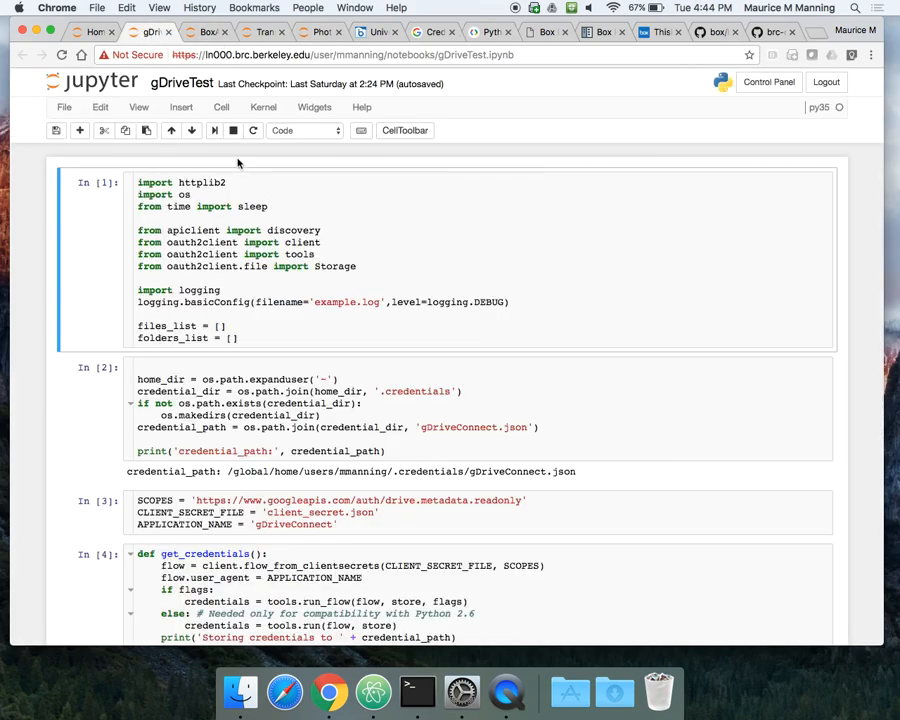
pyautogui.click(213, 130)
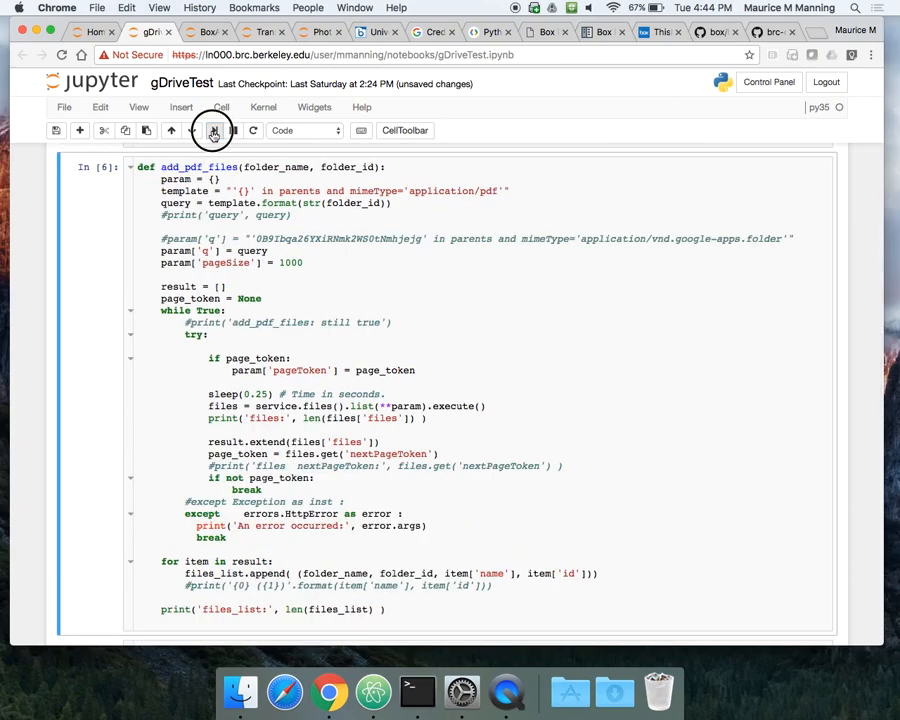
pyautogui.click(213, 130)
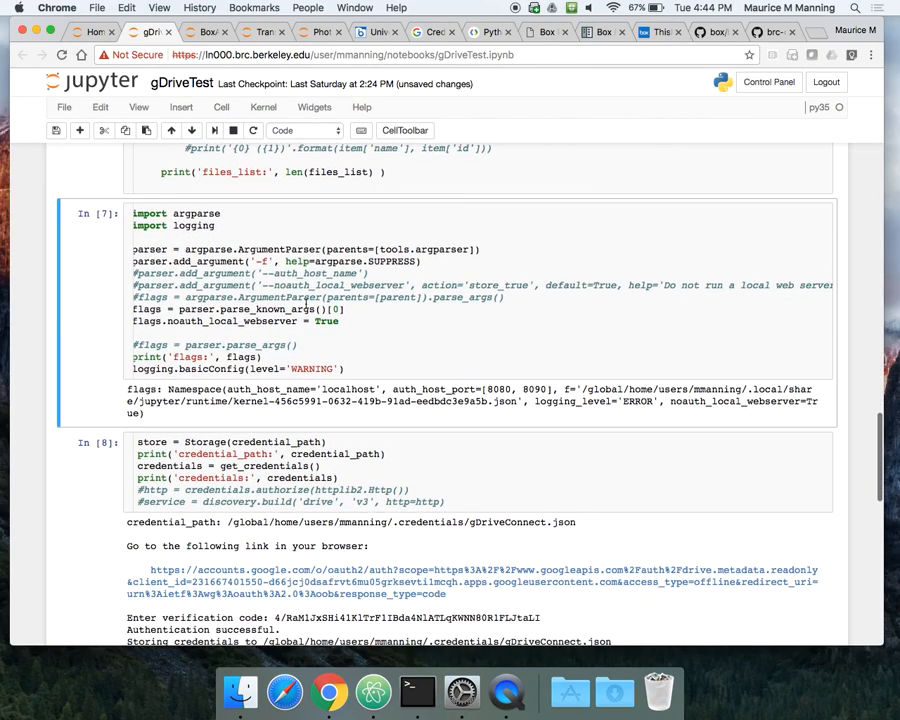
pyautogui.click(213, 130)
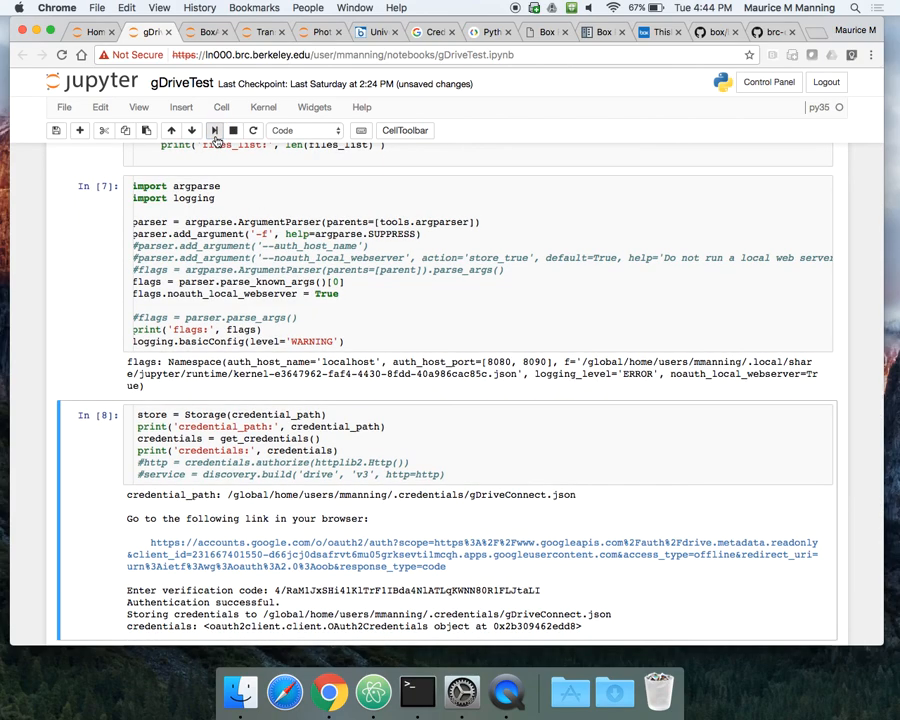
pyautogui.click(213, 130)
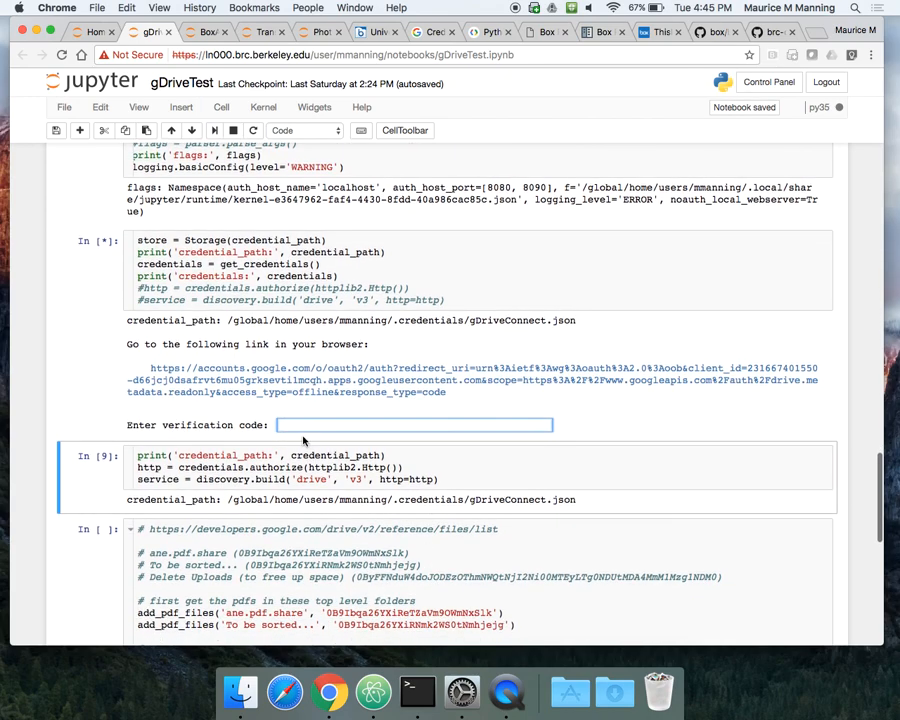
pyautogui.click(413, 425)
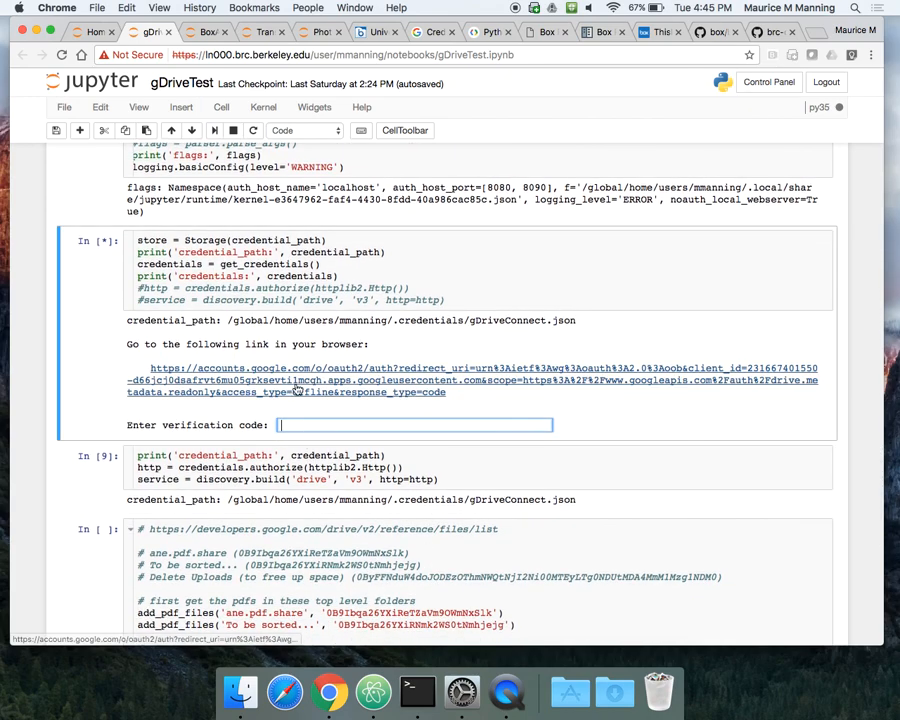
pyautogui.moveTo(297, 380)
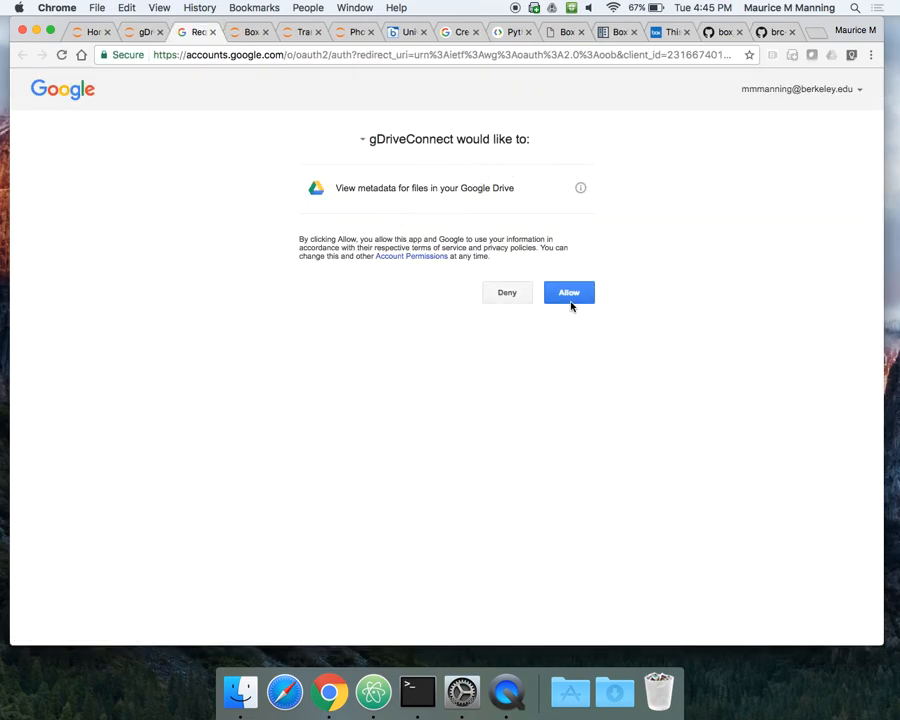
# Allow gDriveConnect to view metadata for files in Google Drive.
pyautogui.click(568, 292)
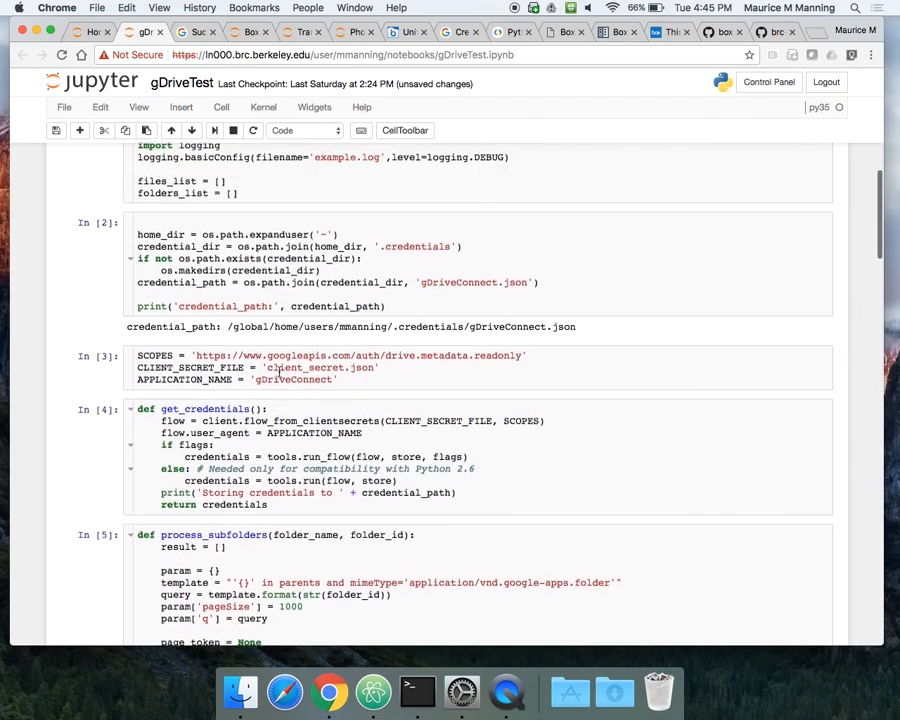
pyautogui.scroll(-3)
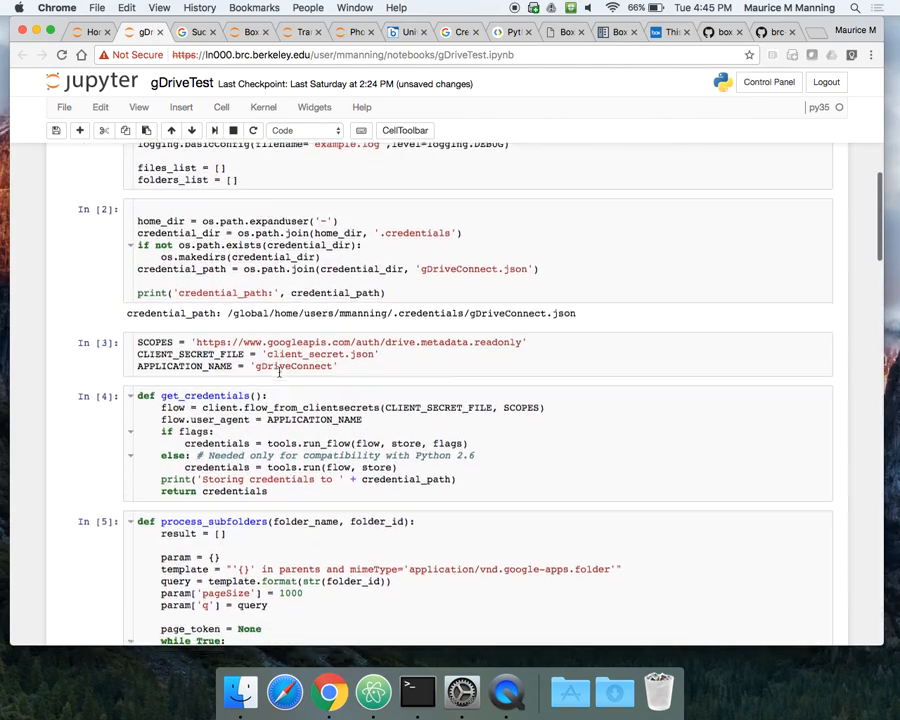
pyautogui.scroll(-3)
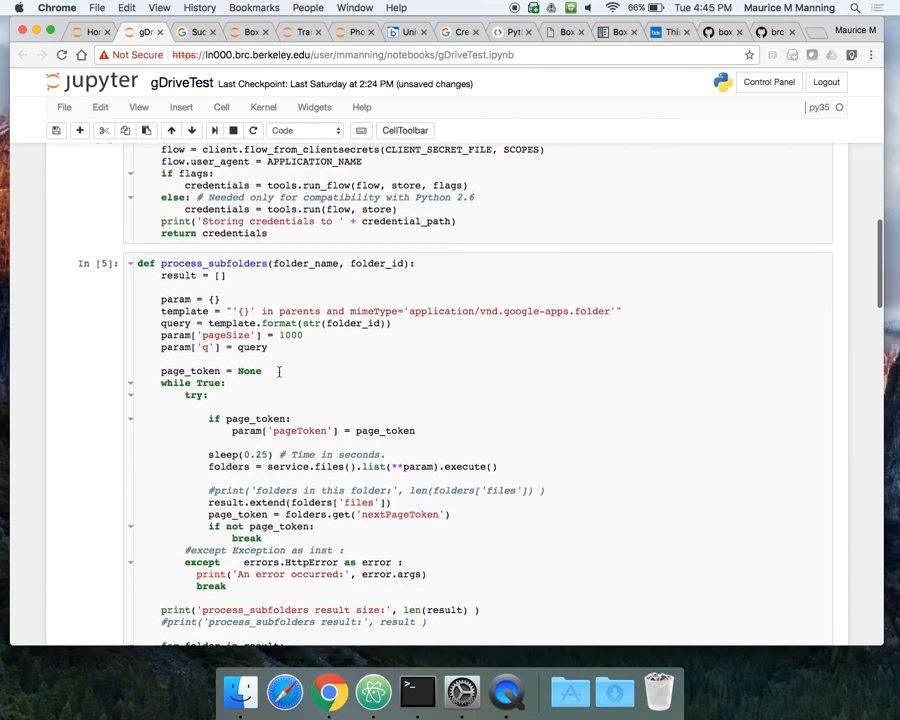
pyautogui.scroll(-3)
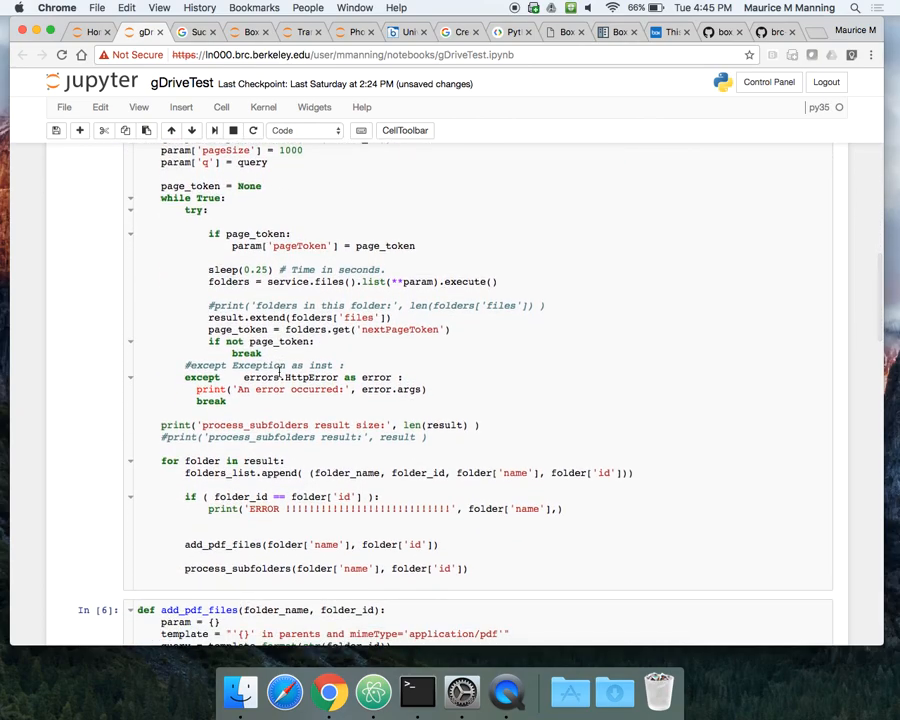